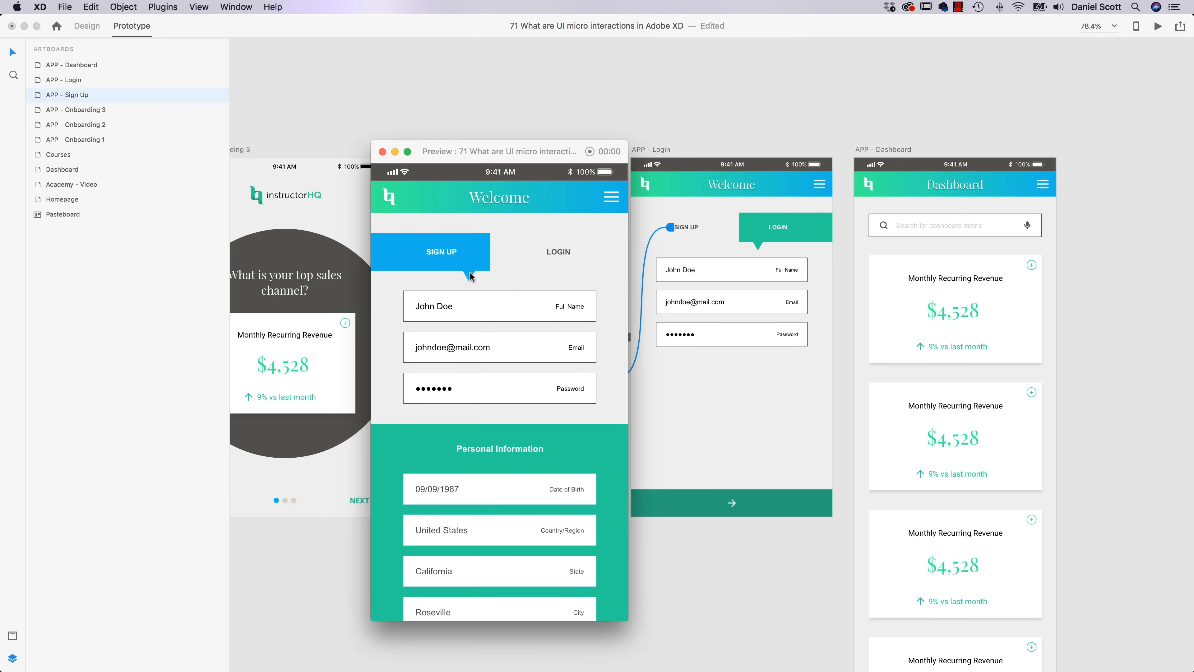
Step: Toggle the preview between Login and Sign Up tabs, then like the animated tab bar shot on Dribbble
click(557, 252)
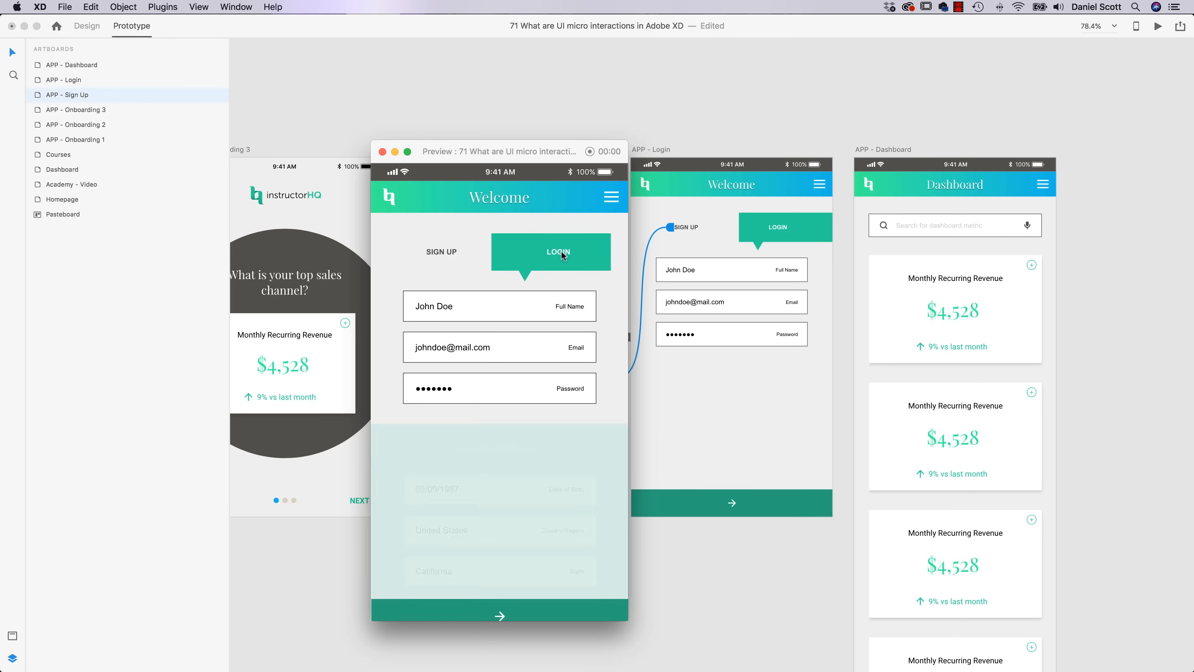
click(441, 251)
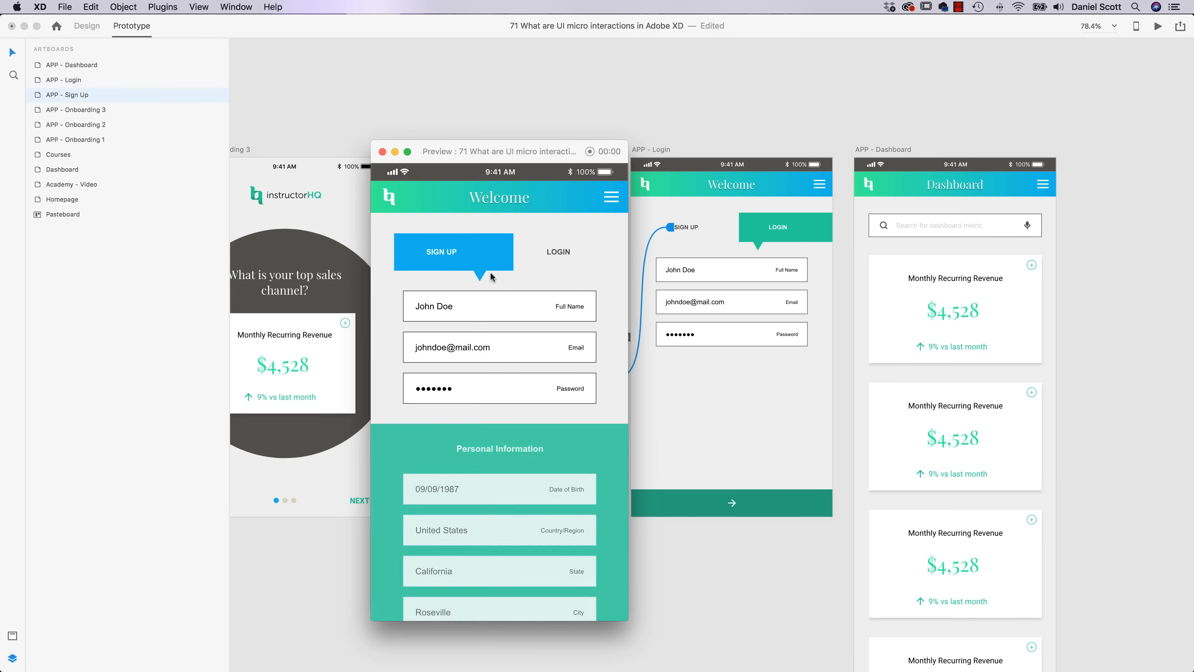
click(557, 251)
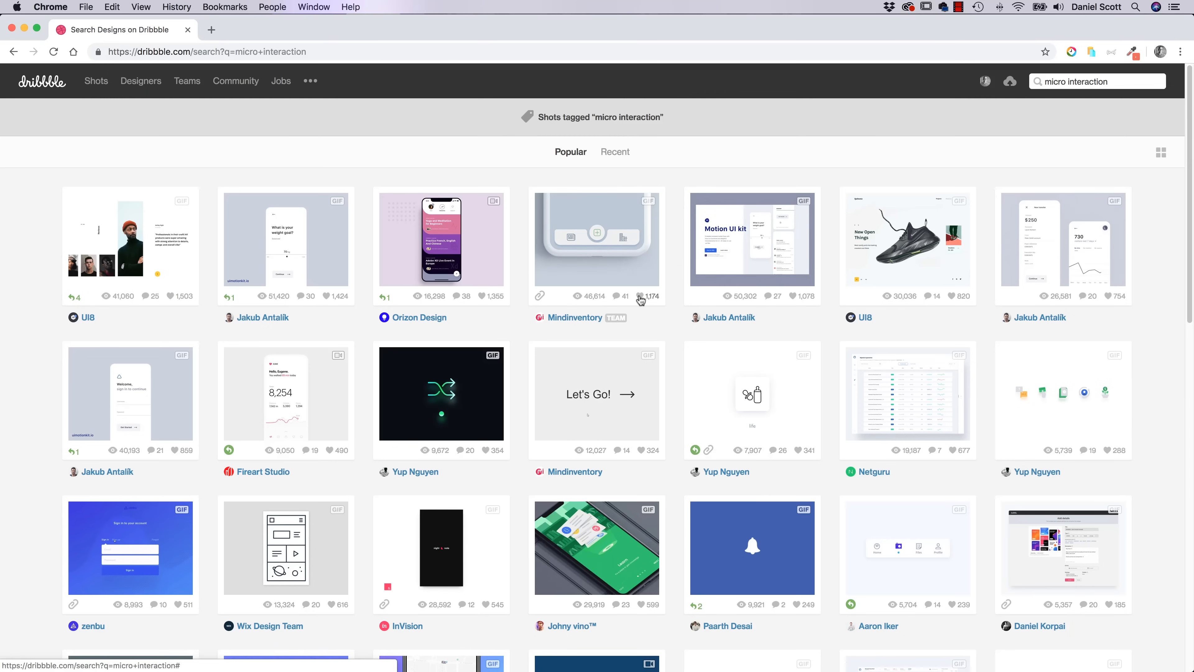
click(640, 295)
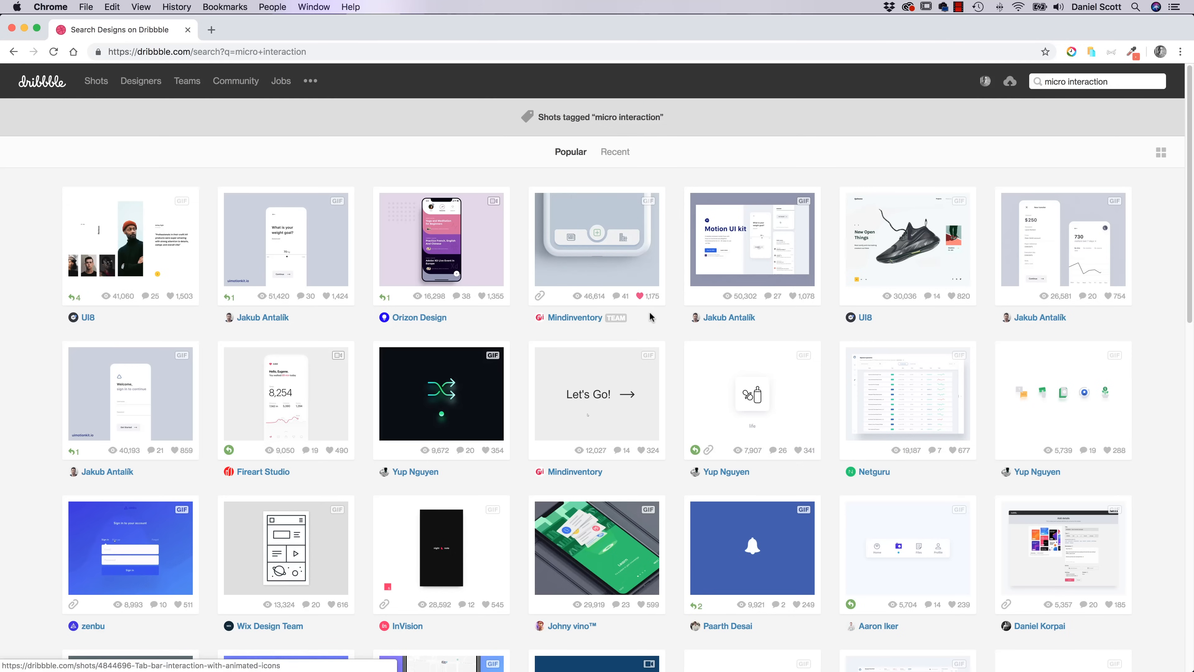
mouse_move(655, 319)
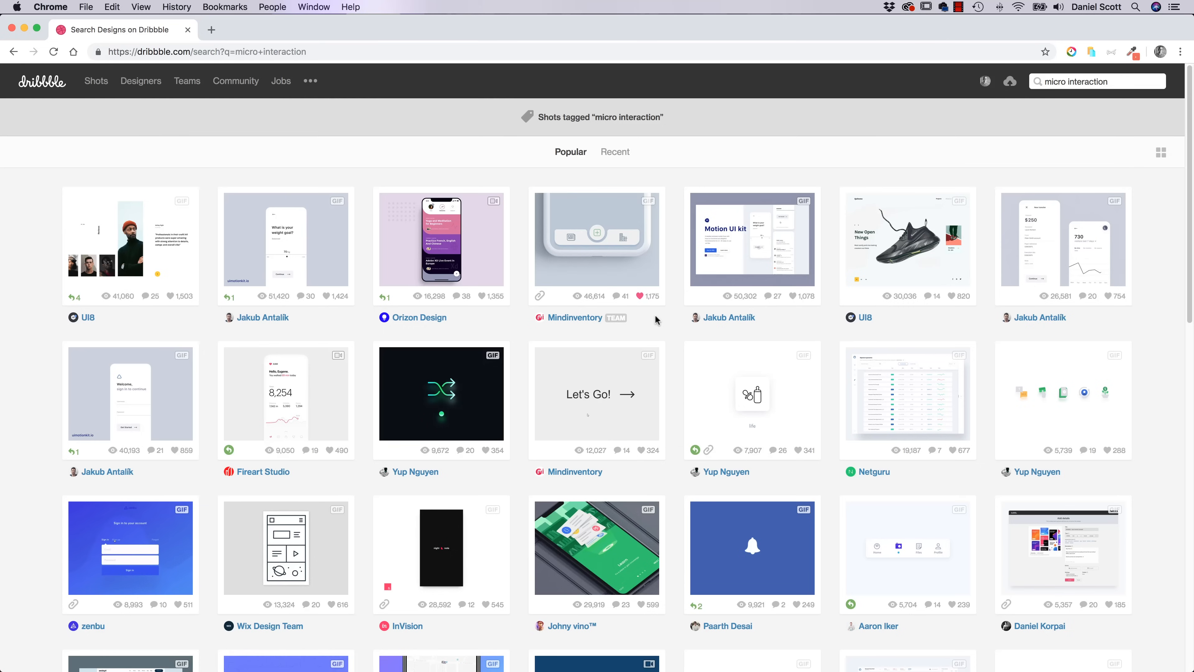
mouse_move(597, 243)
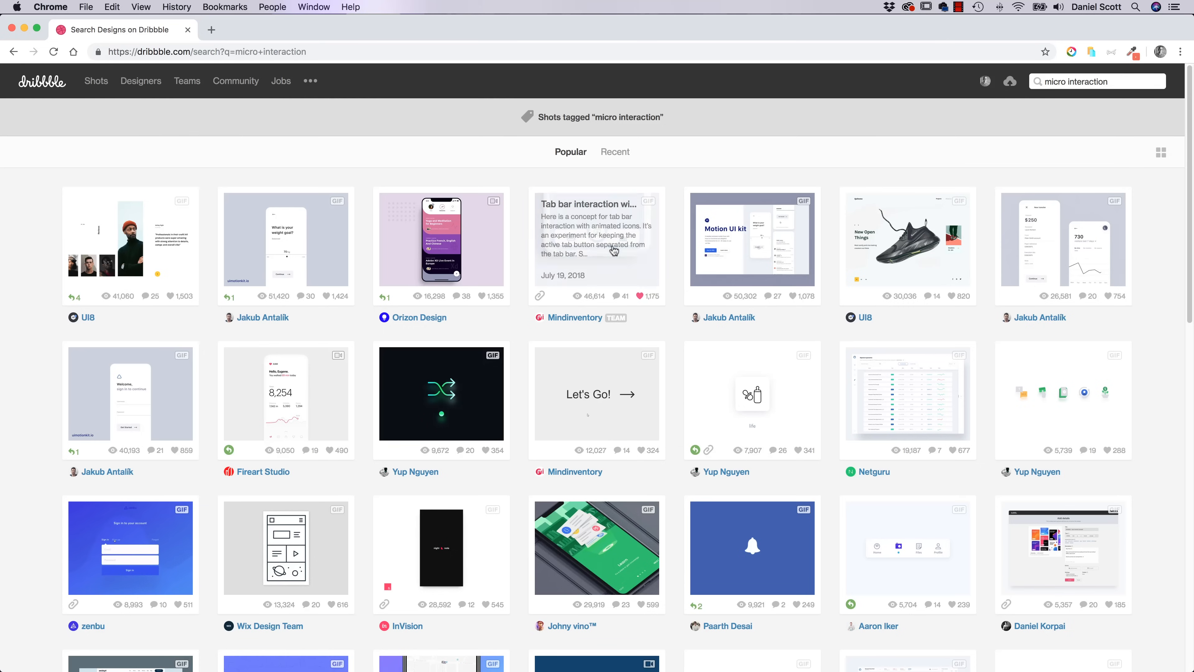
mouse_move(596, 240)
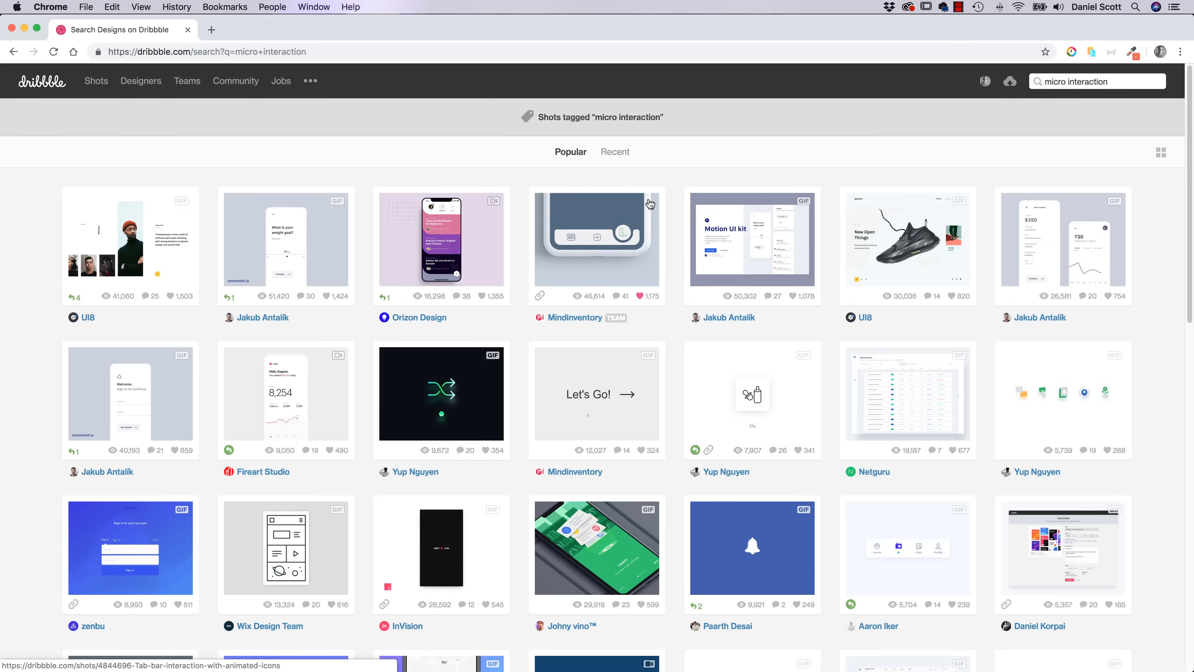
mouse_move(920, 206)
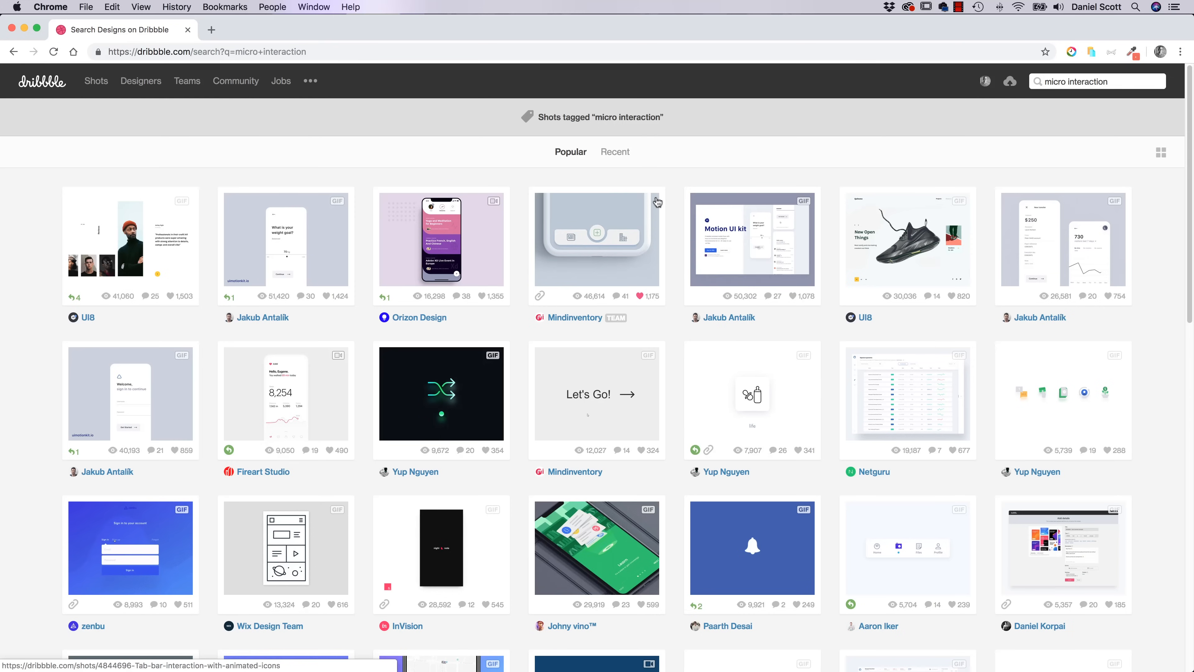
mouse_move(512, 319)
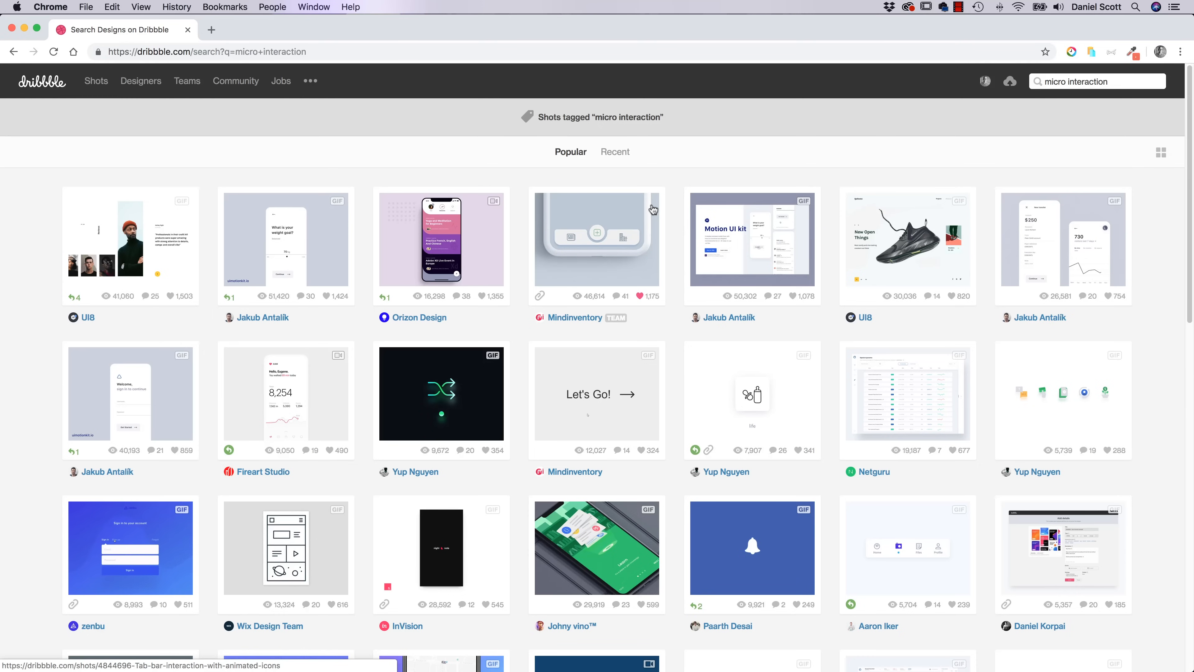
mouse_move(652, 210)
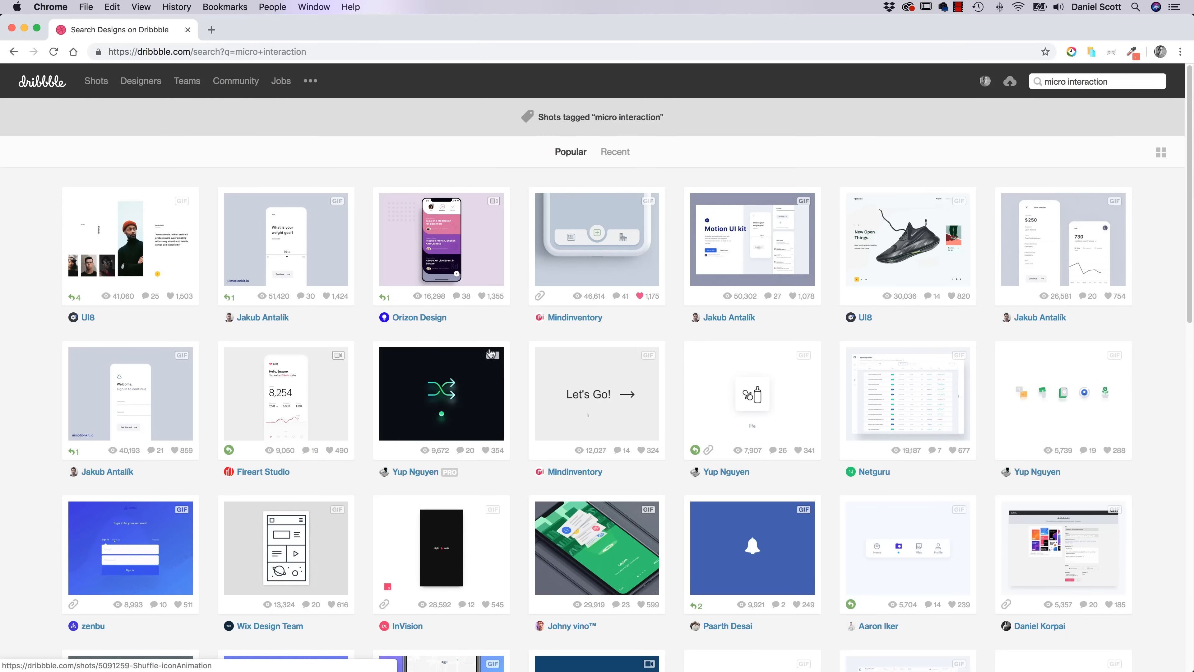
mouse_move(811, 366)
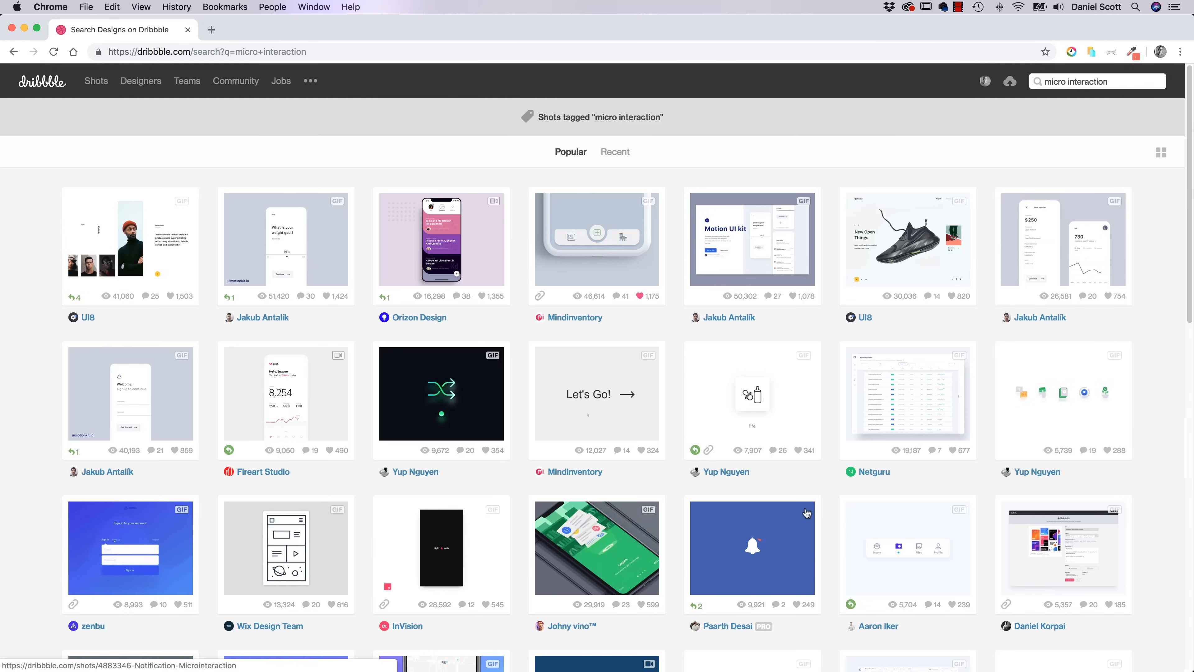
mouse_move(349, 360)
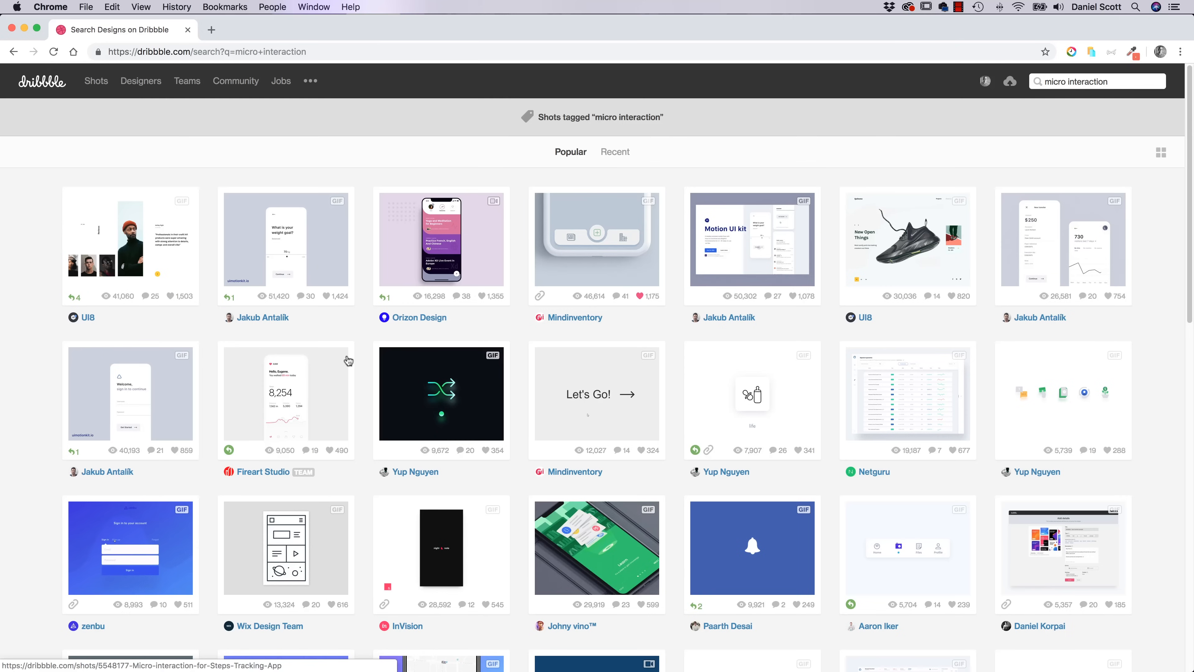
mouse_move(531, 326)
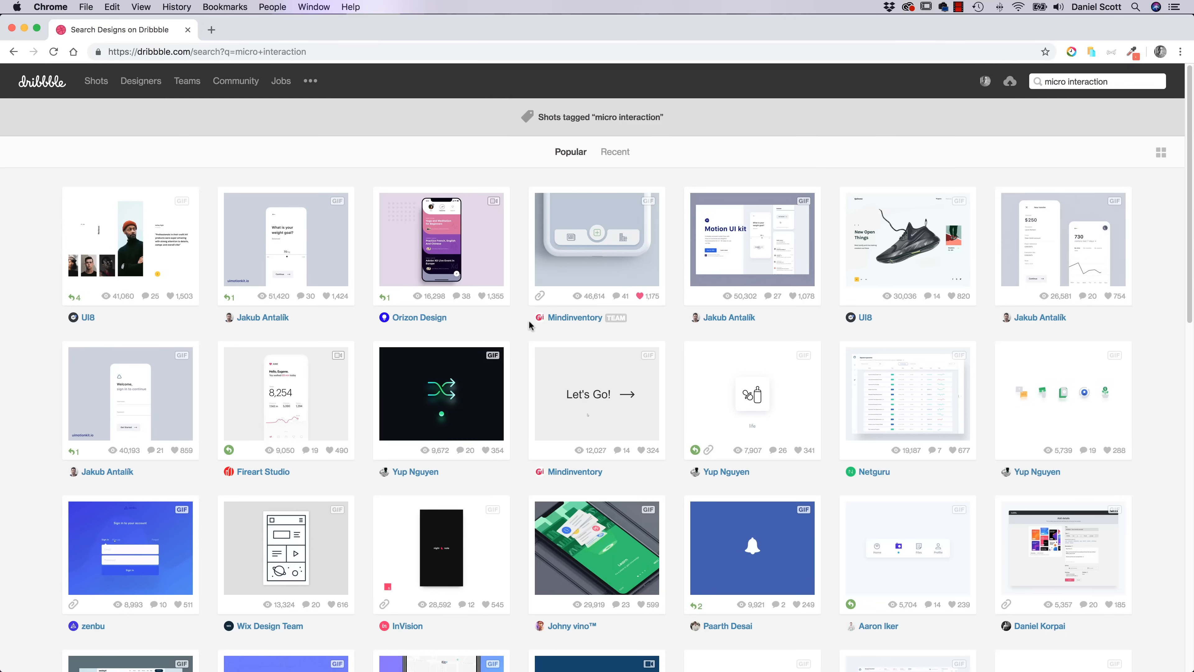
mouse_move(520, 337)
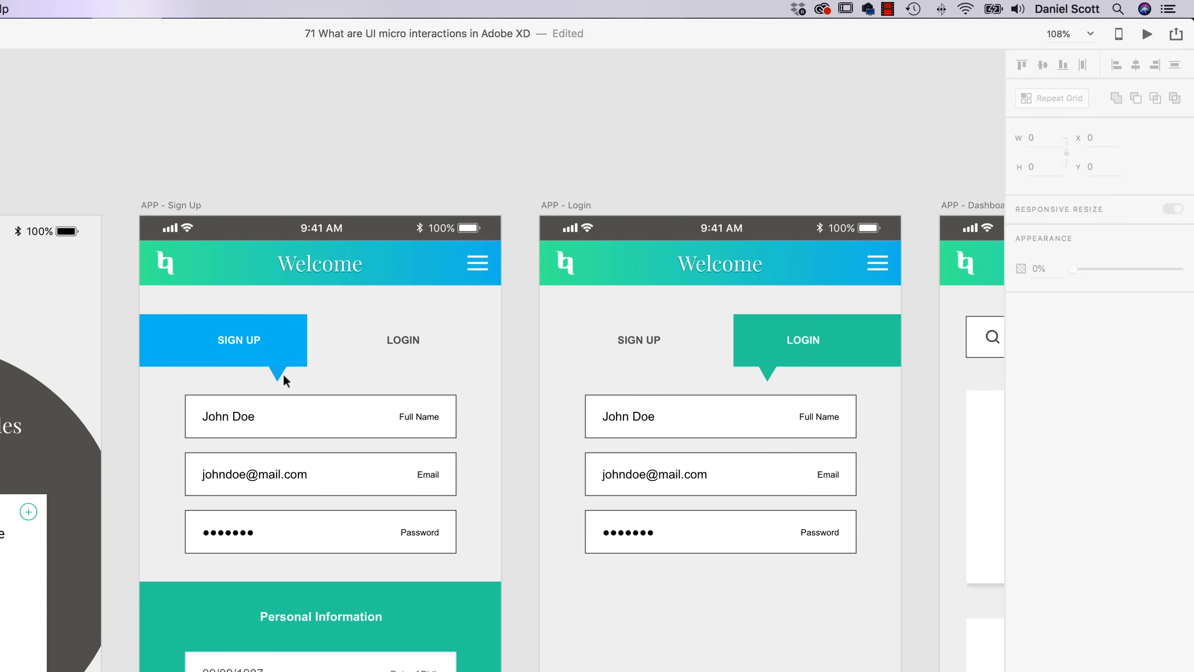
mouse_move(257, 167)
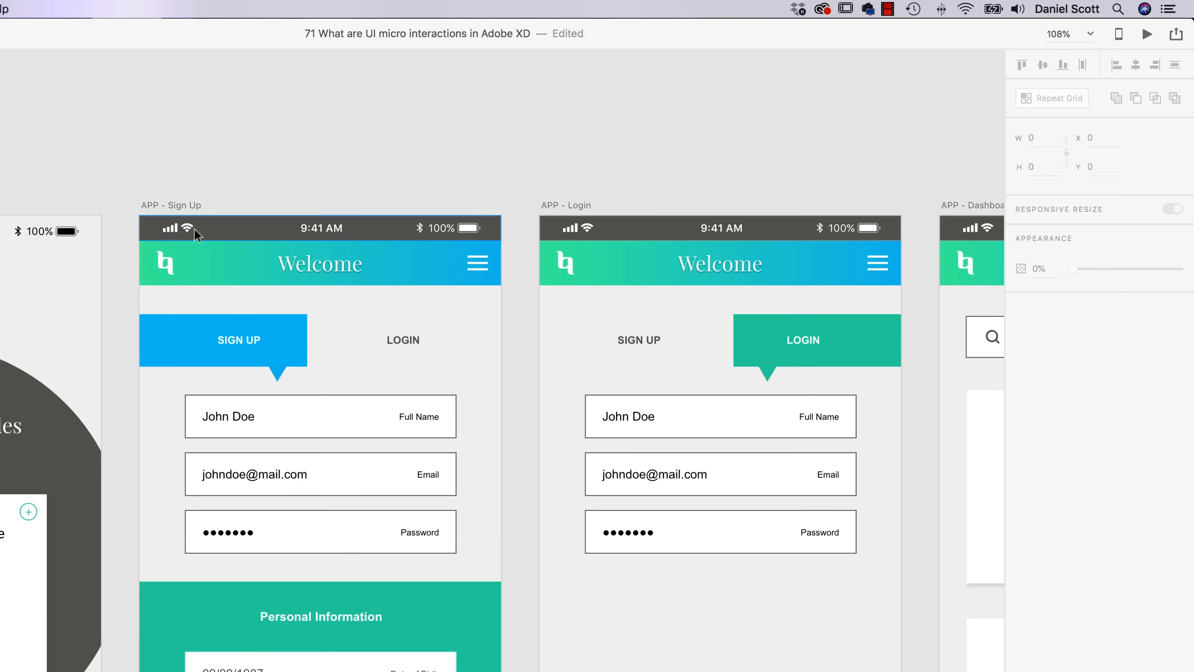
Step: Select the Sign Up tab shape, clear the selection, then select the LOGIN label on the Sign Up screen
click(223, 339)
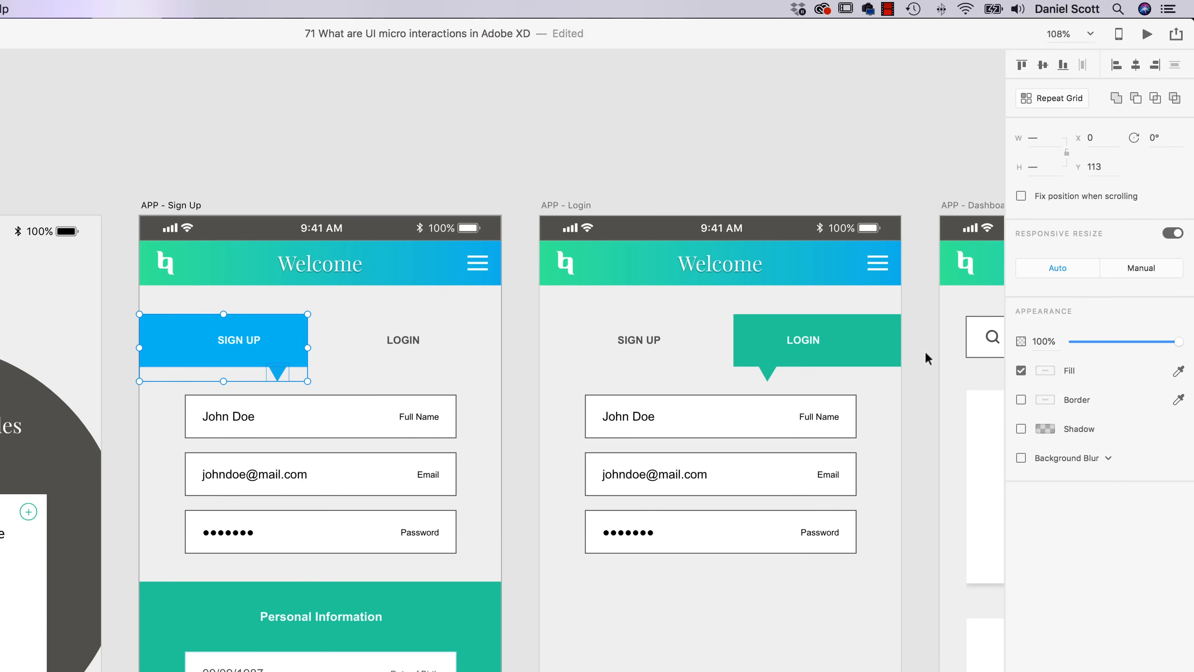
mouse_move(1024, 54)
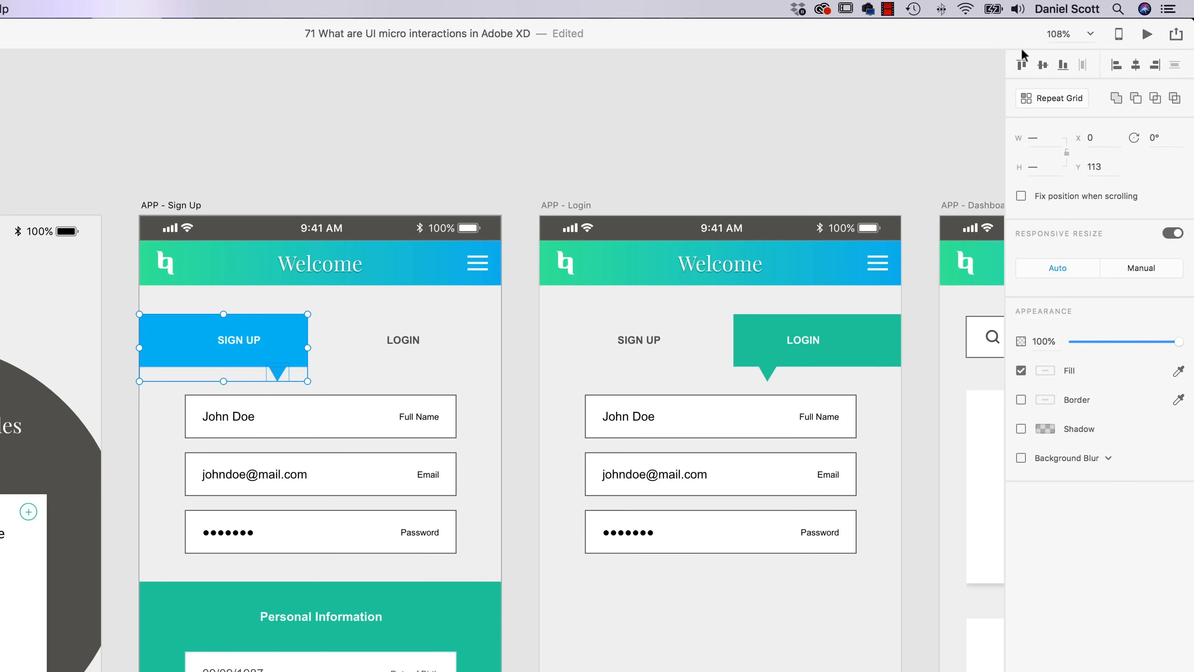
click(1045, 370)
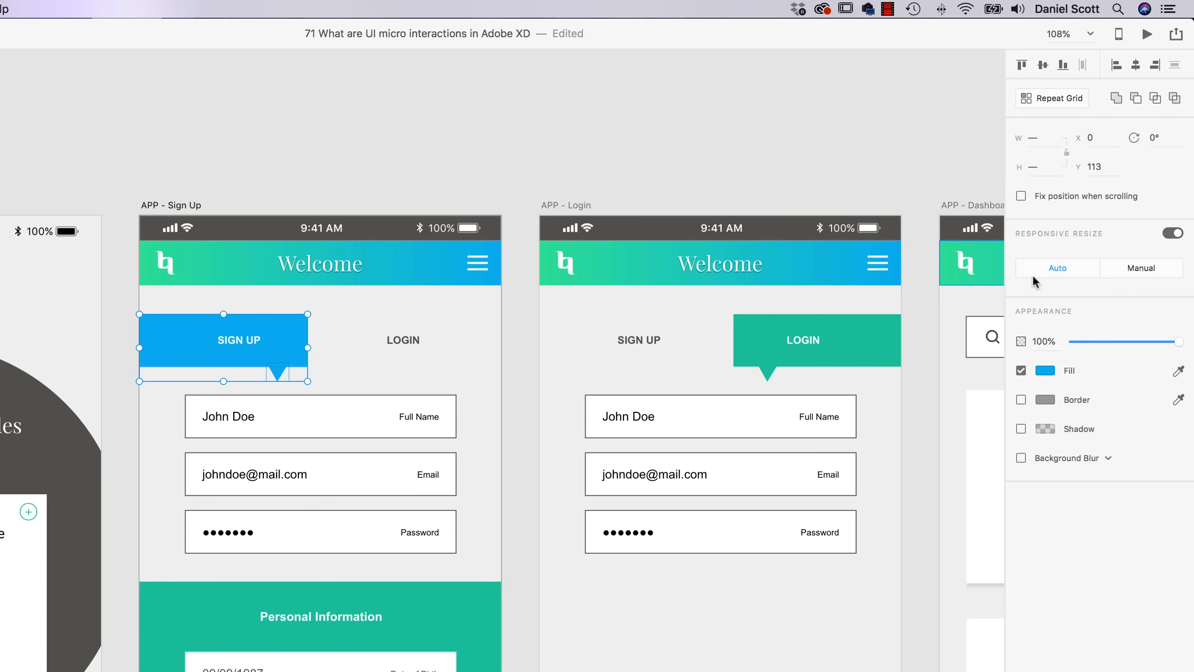
click(495, 137)
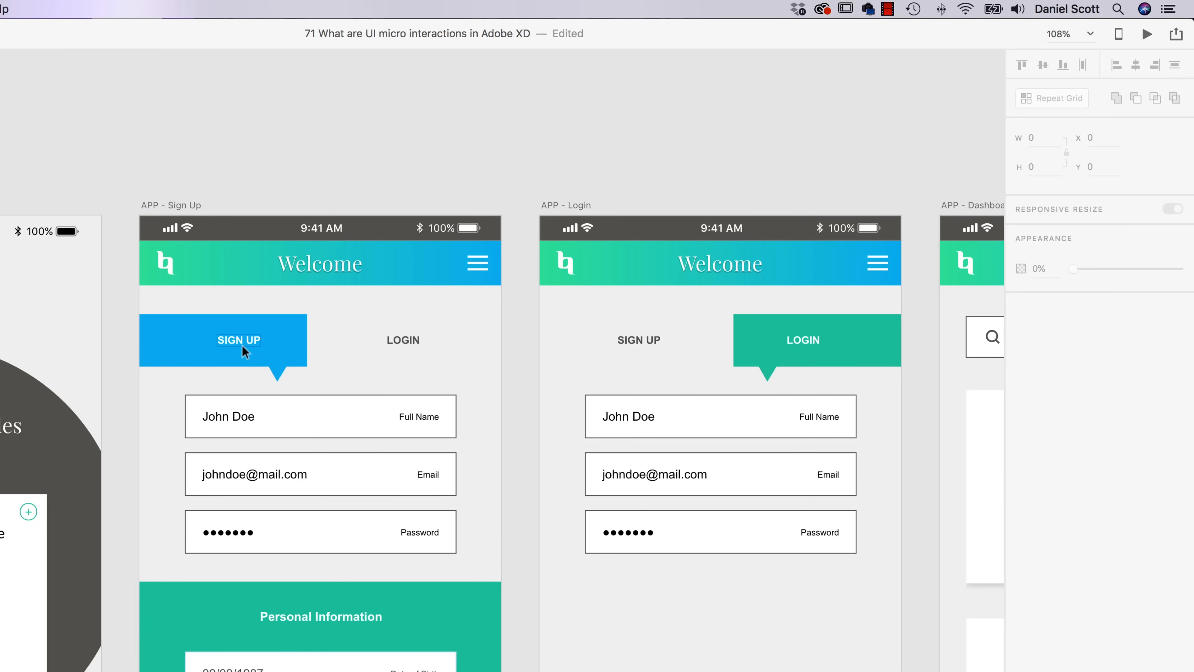
mouse_move(670, 360)
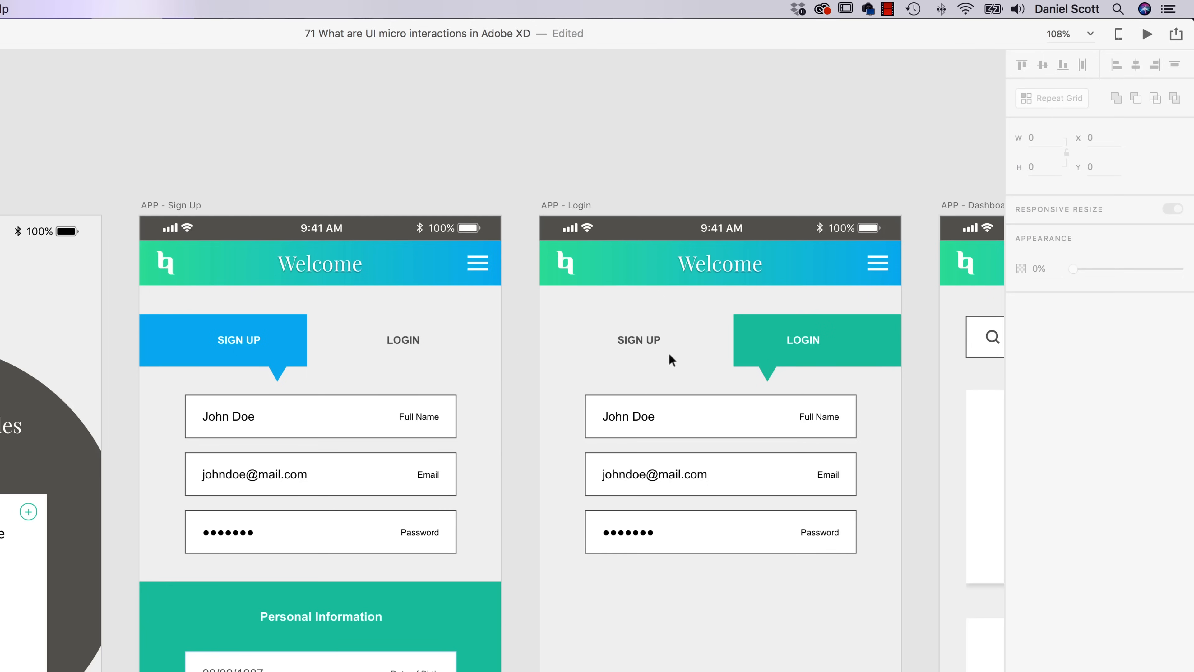
mouse_move(218, 217)
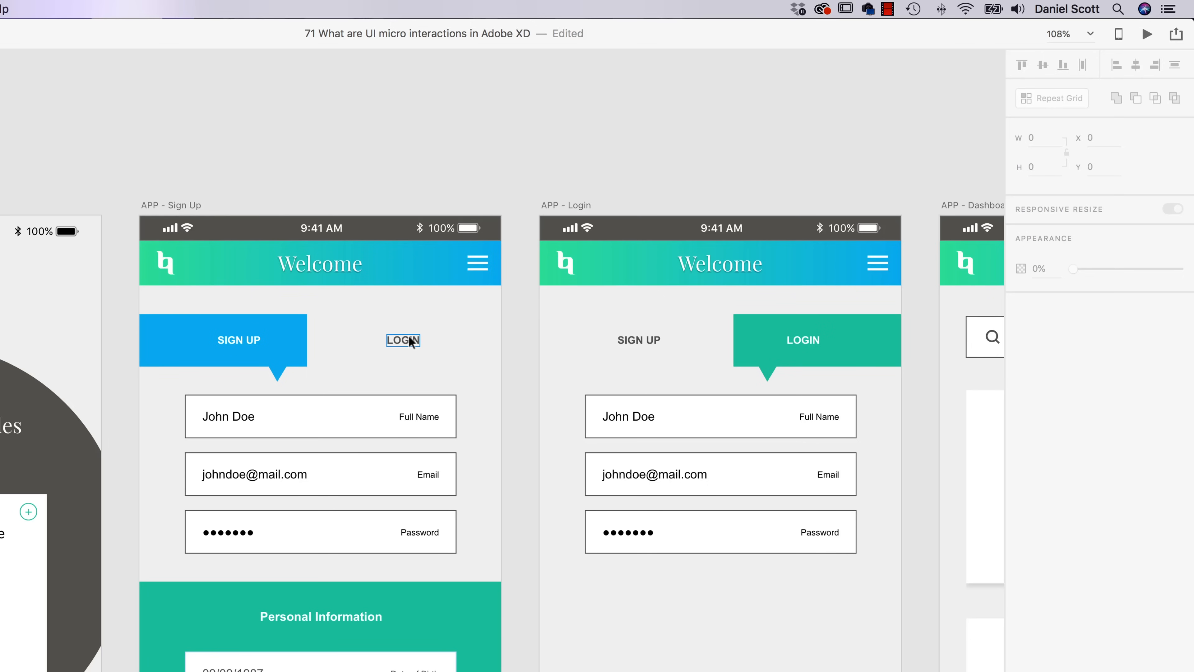
click(403, 340)
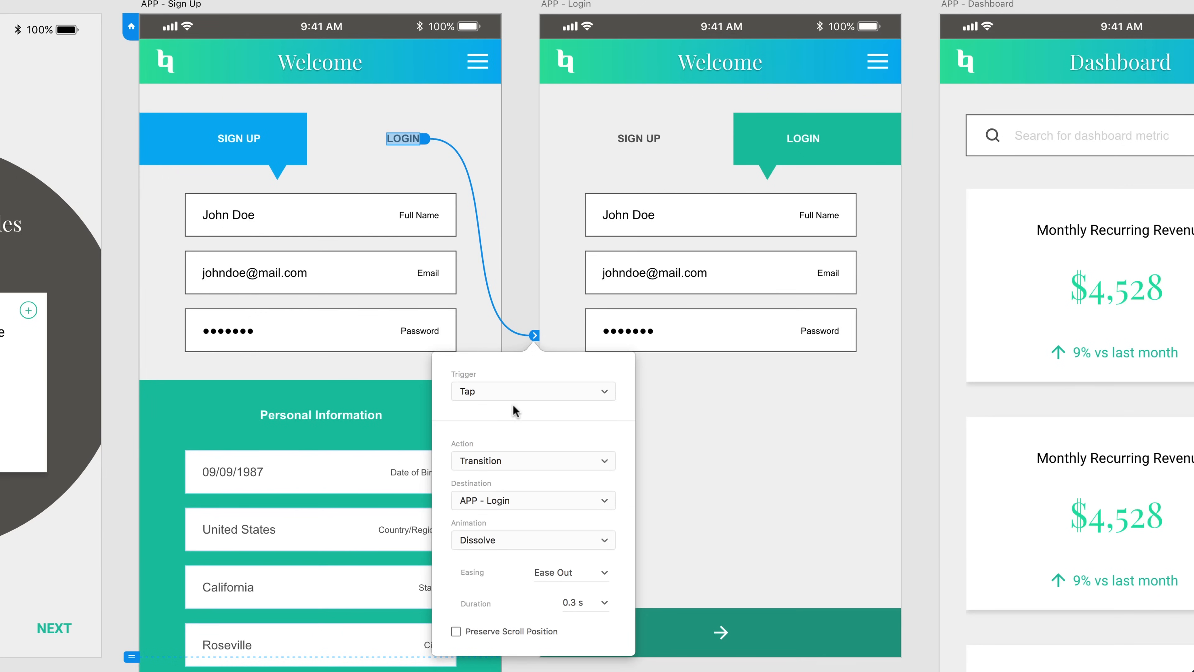
mouse_move(484, 391)
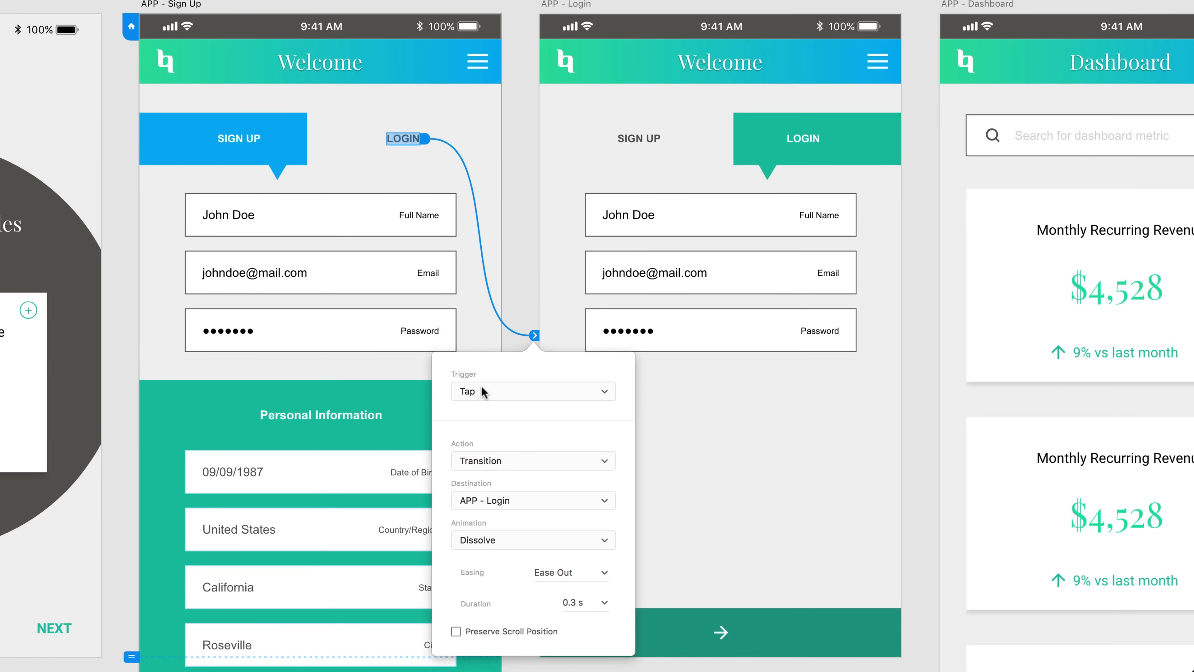
Step: Set the LOGIN tap interaction's action to Auto-Animate toward the Login artboard
click(532, 460)
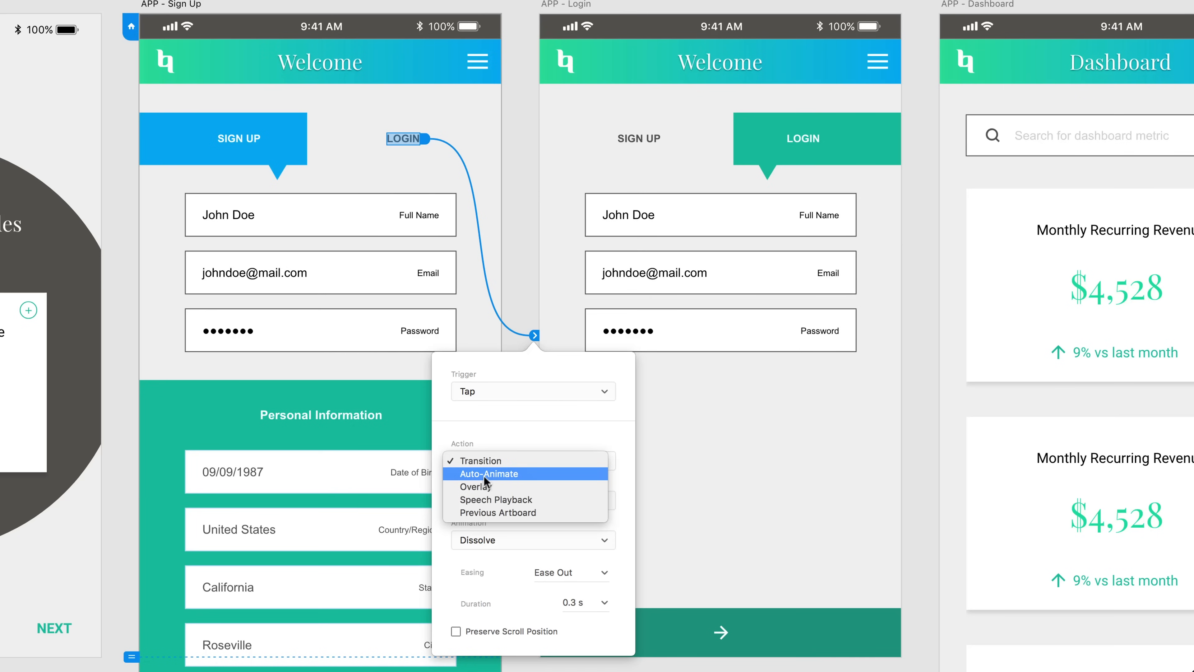
click(488, 474)
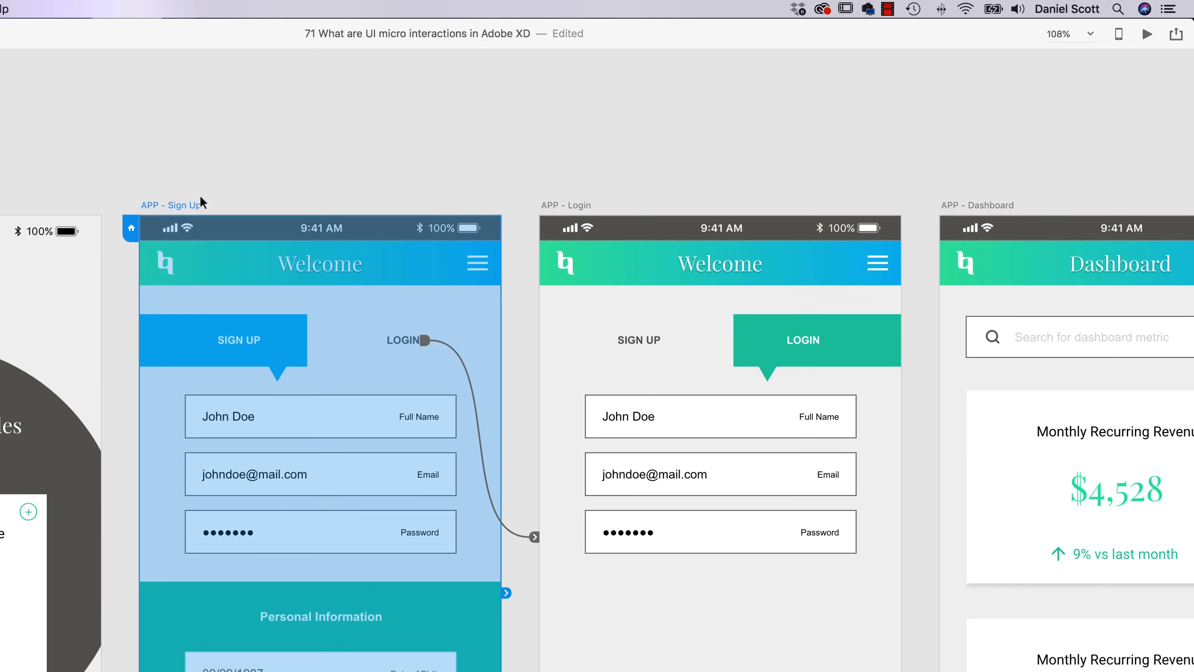
click(1146, 33)
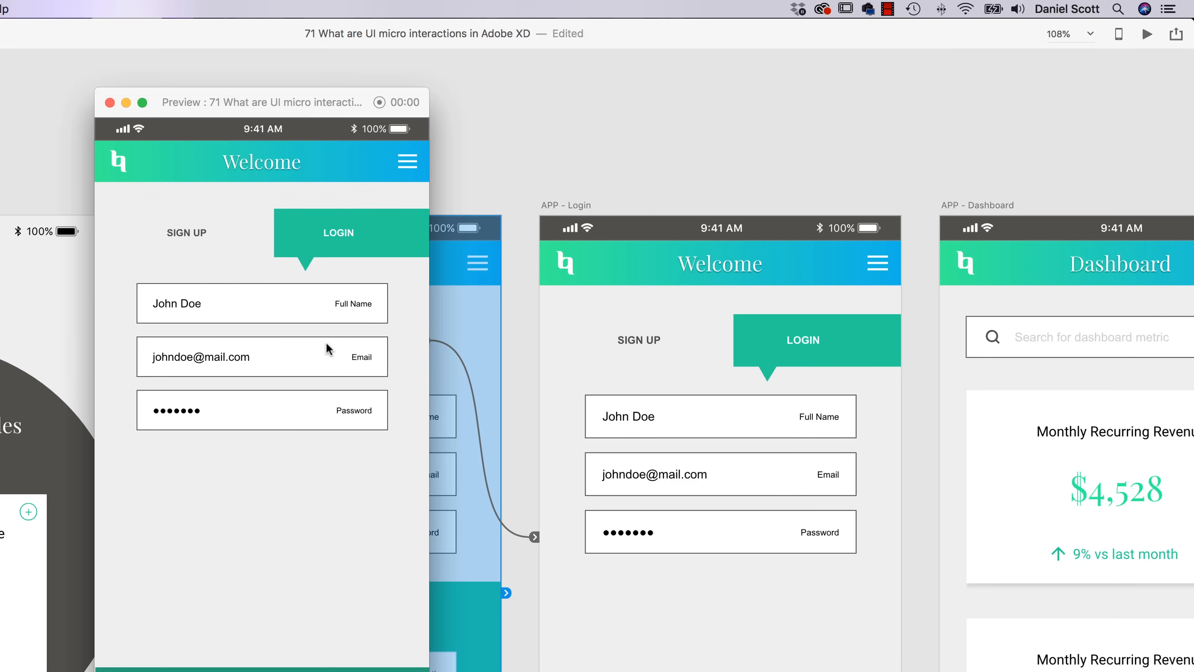
mouse_move(346, 238)
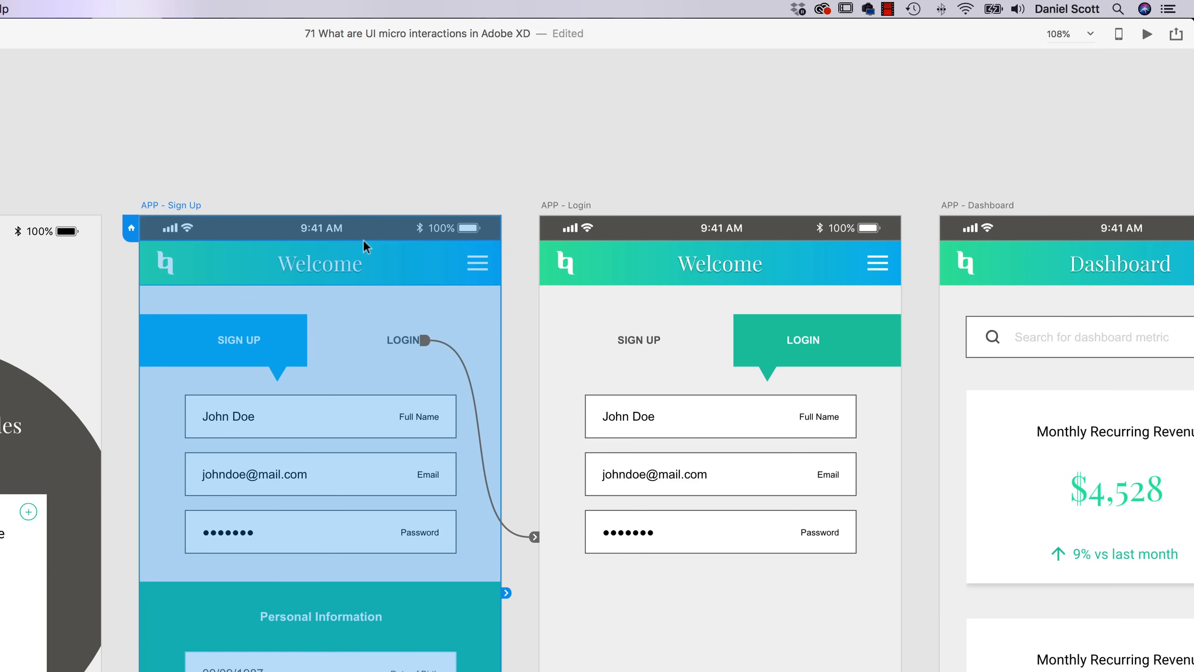
click(1146, 34)
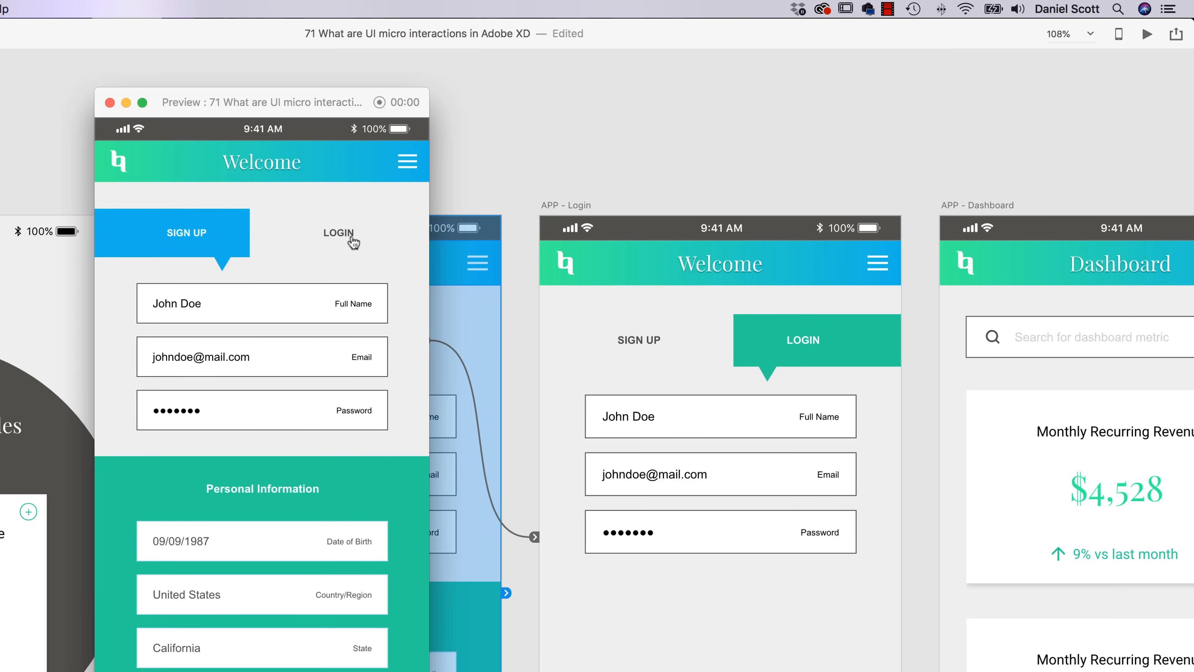
click(338, 233)
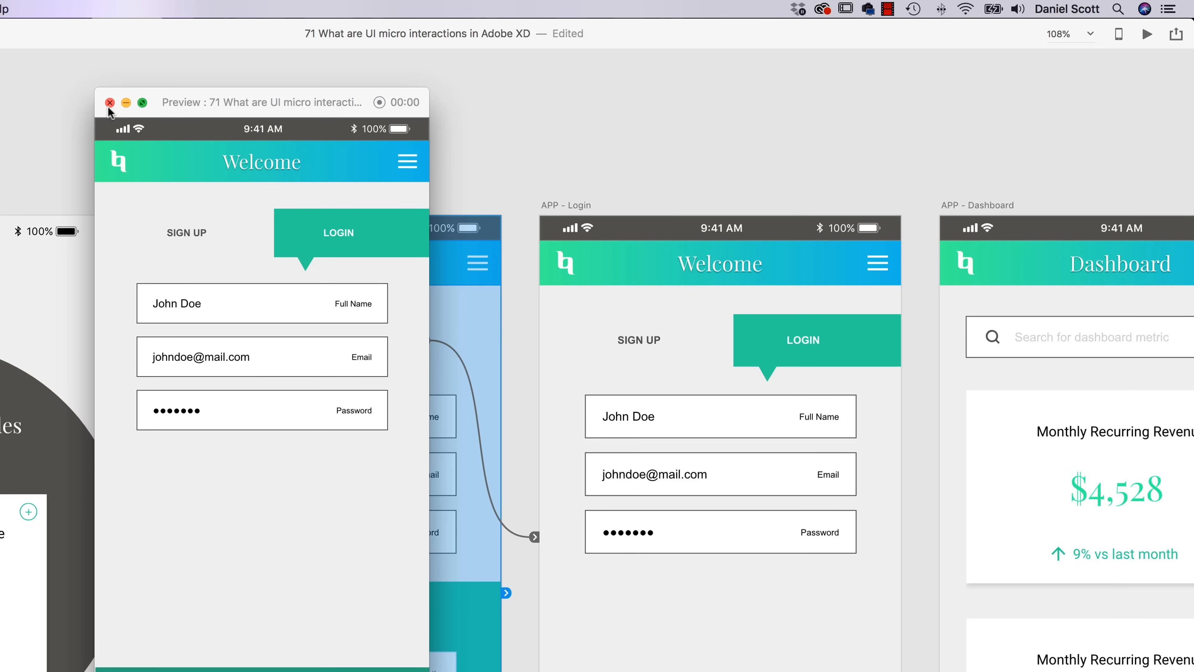
click(109, 102)
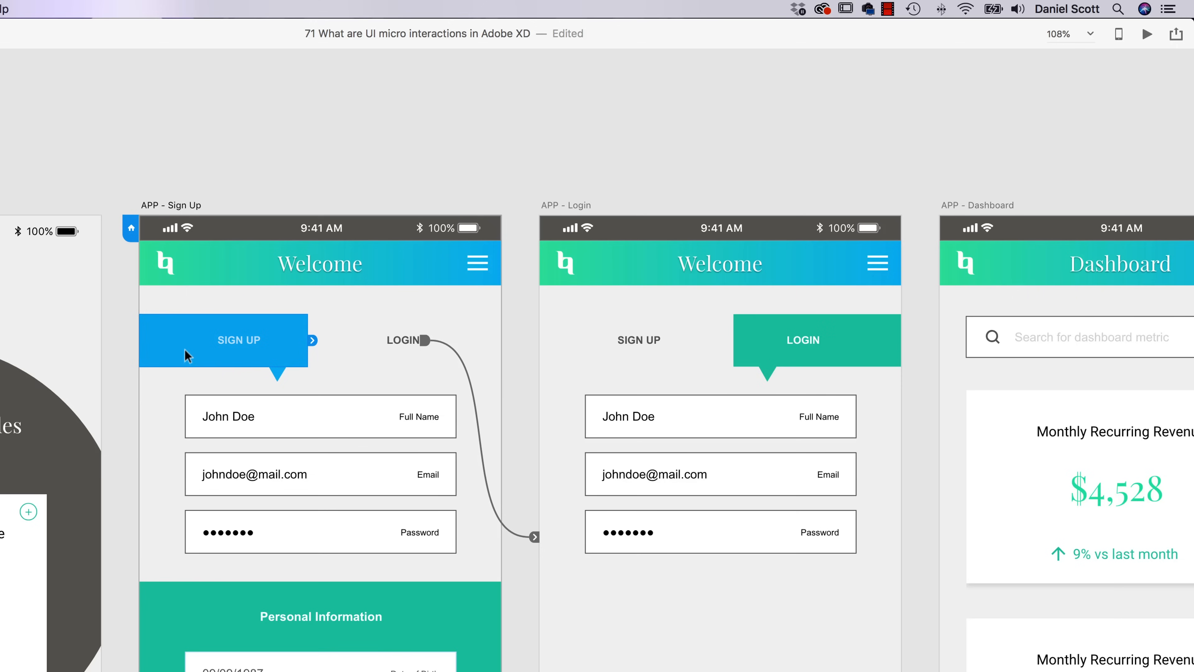
mouse_move(158, 344)
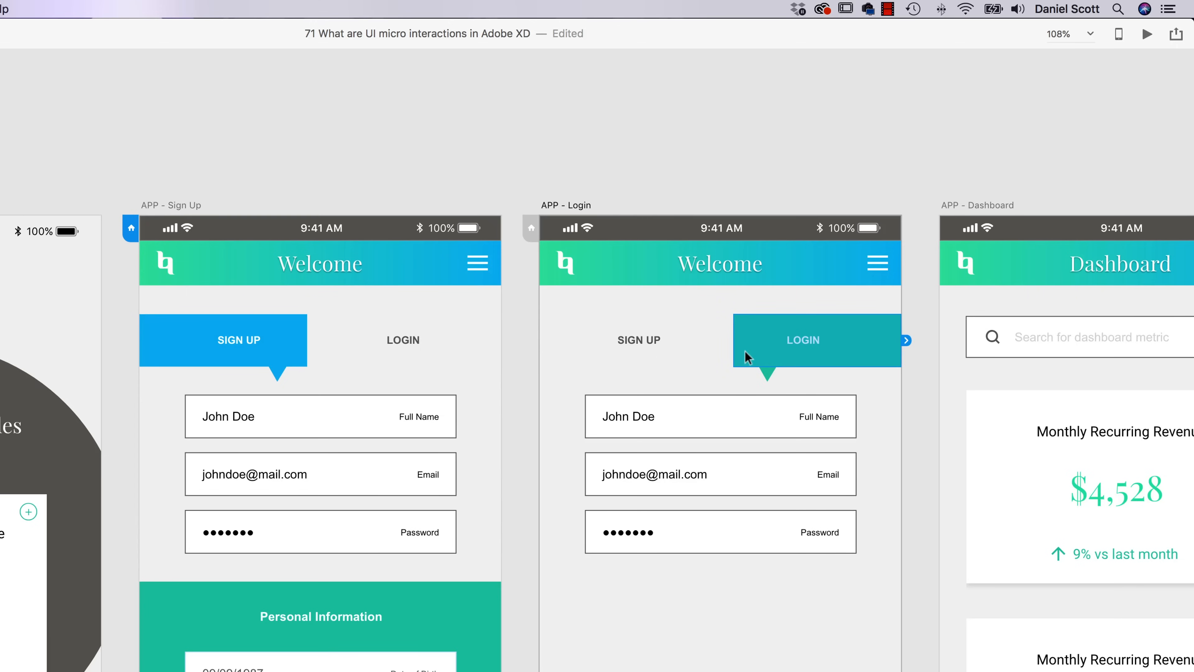
mouse_move(719, 356)
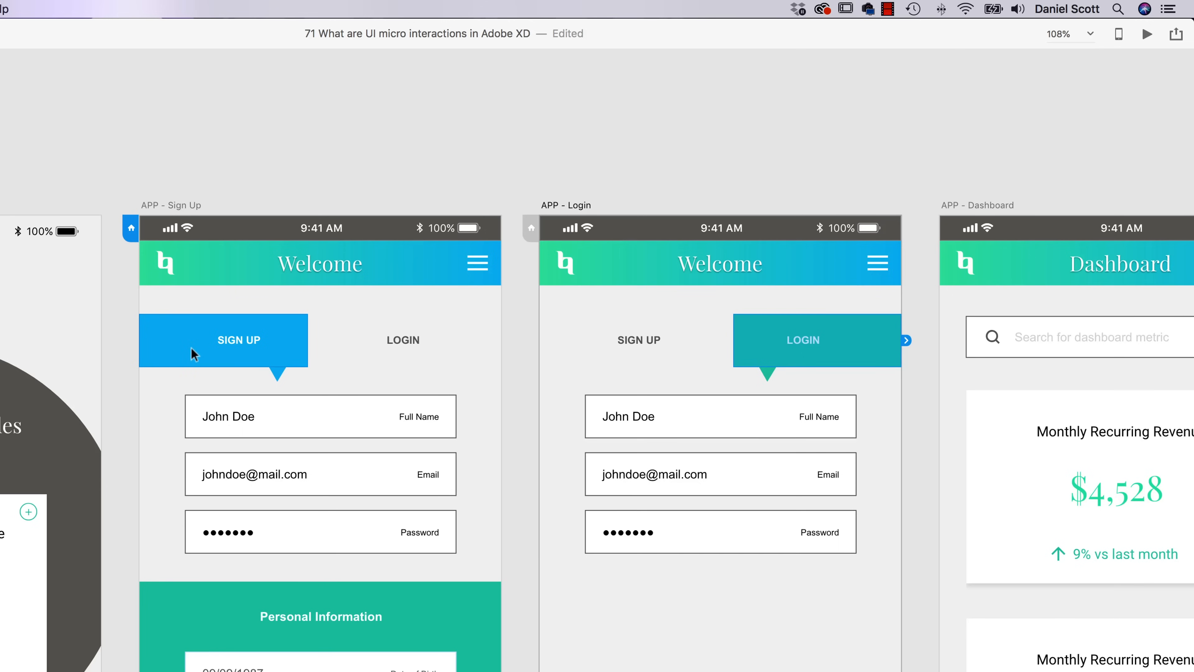
mouse_move(196, 353)
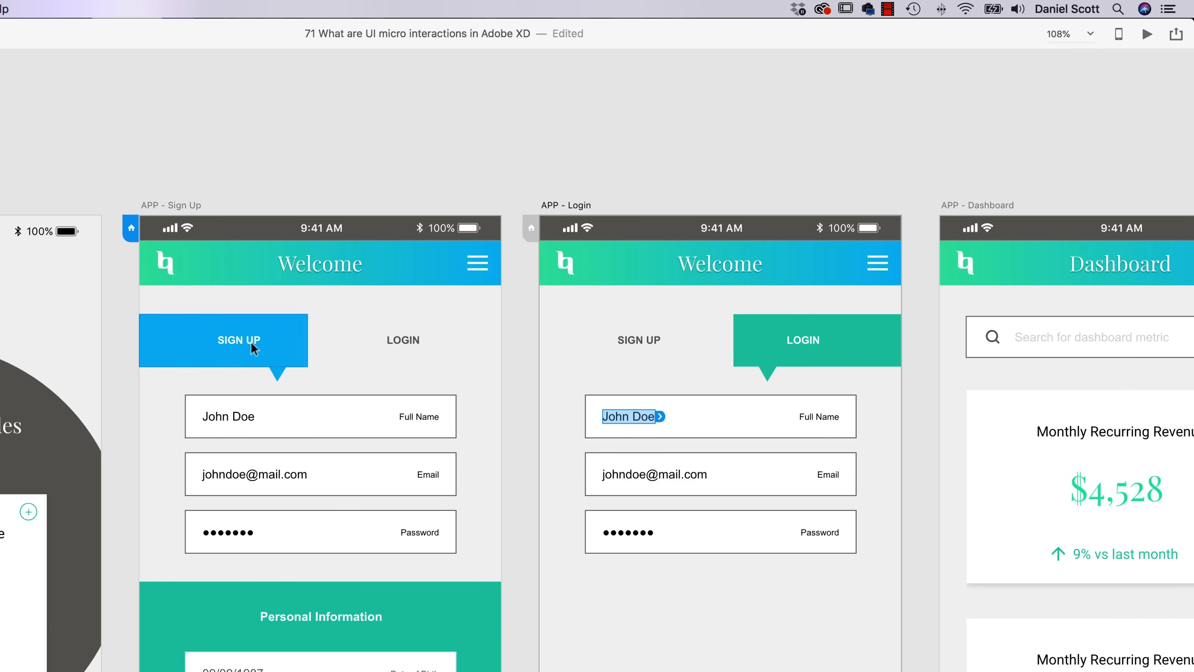
mouse_move(204, 351)
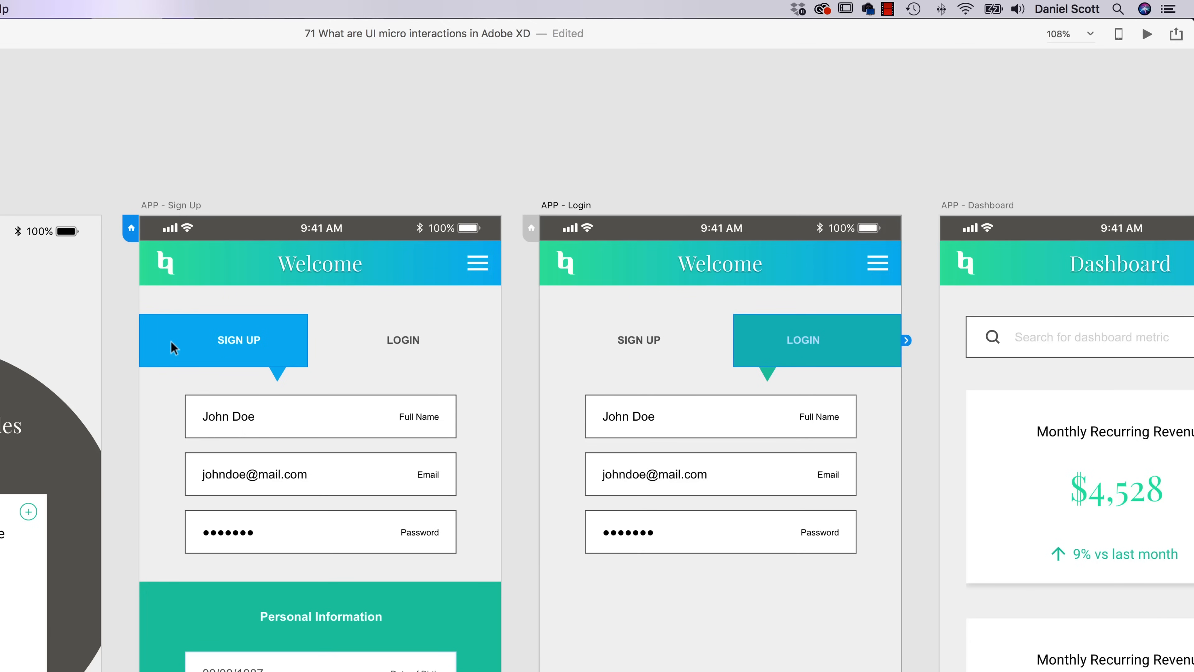
mouse_move(749, 346)
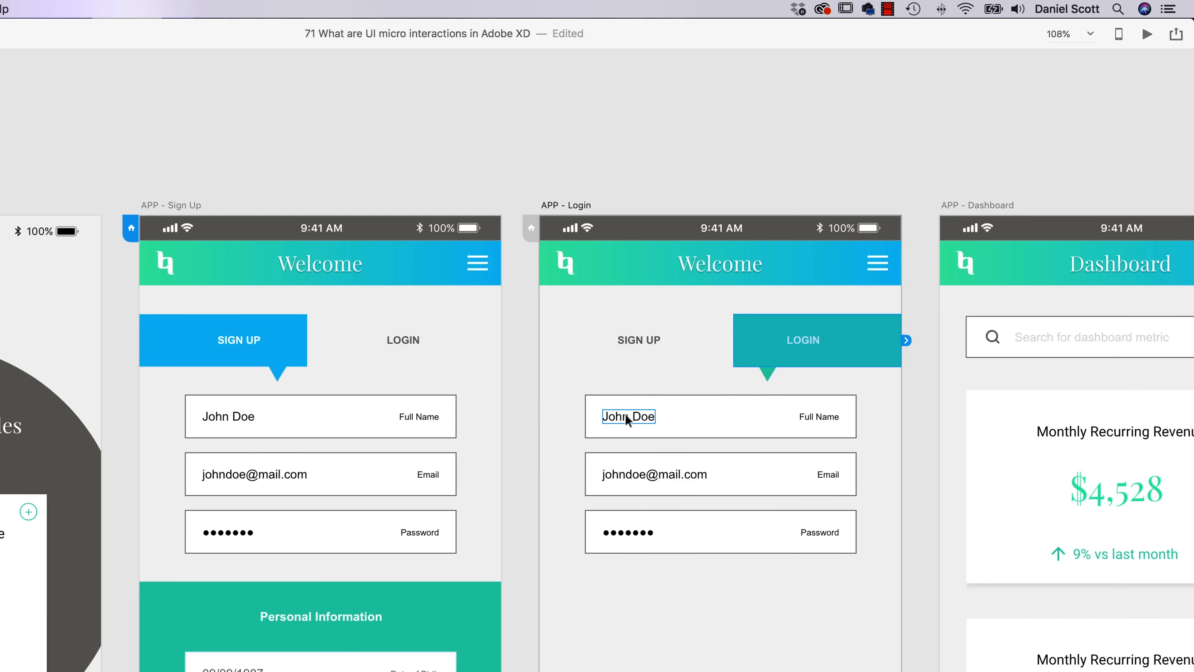
mouse_move(363, 330)
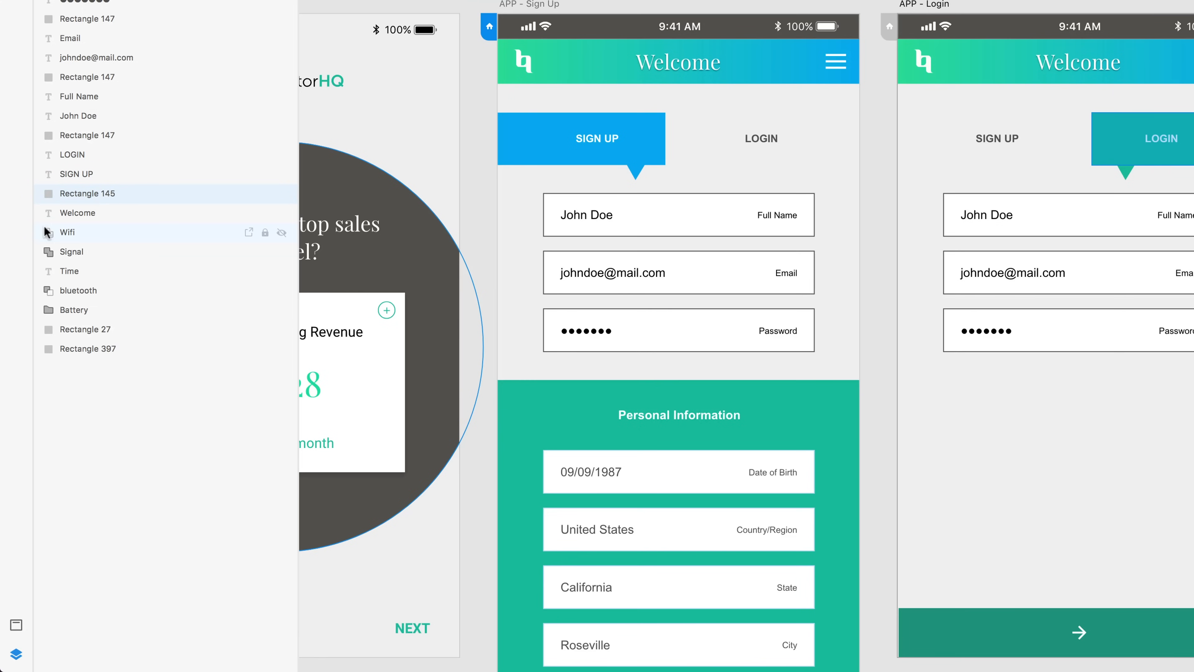
mouse_move(51, 237)
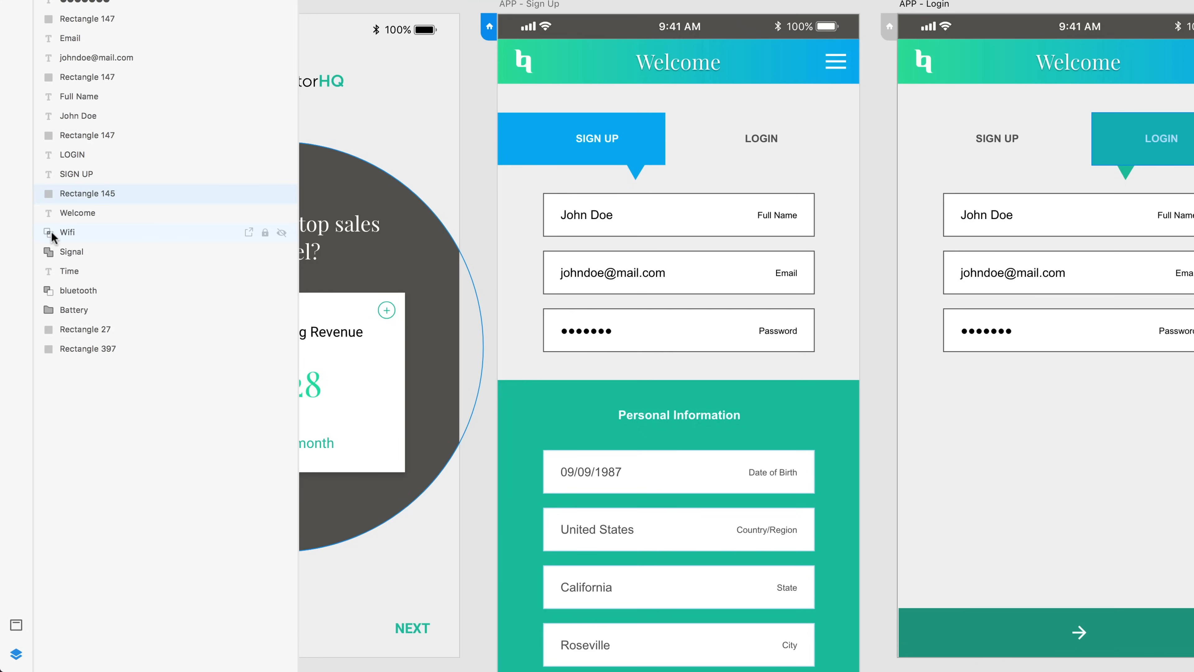
mouse_move(55, 244)
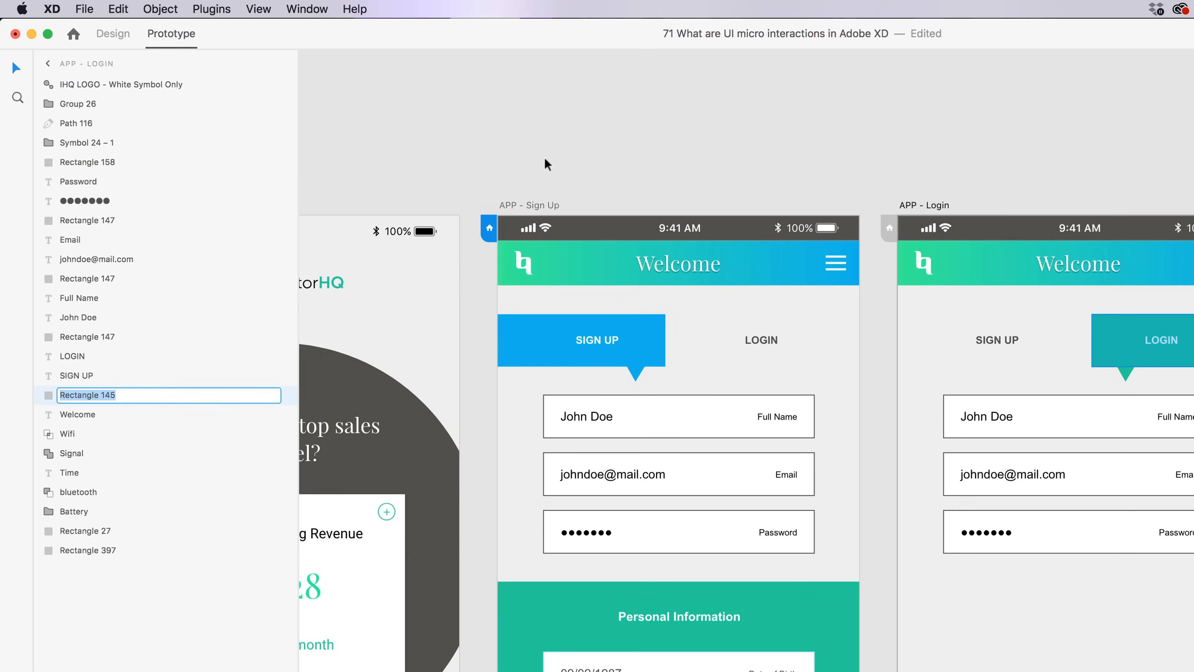
Step: Confirm the new name for the Login artboard's tab background rectangle layer
click(47, 63)
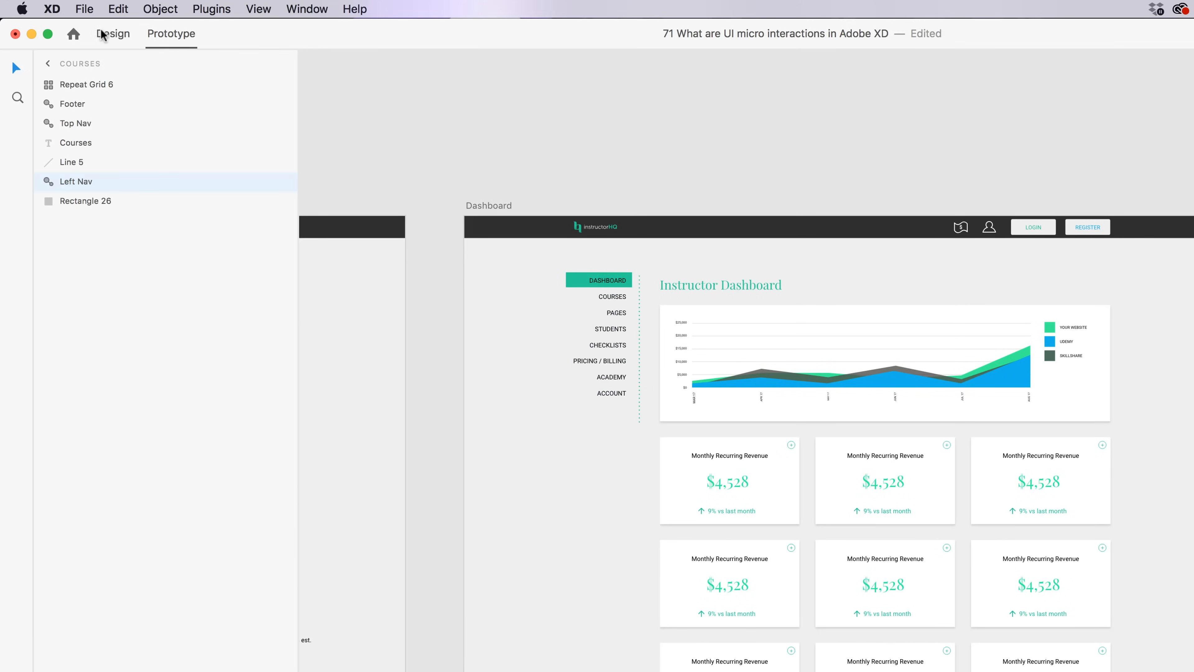
Step: Enter the Dashboard's Left Nav group in Design mode, then return to Prototype mode
click(113, 34)
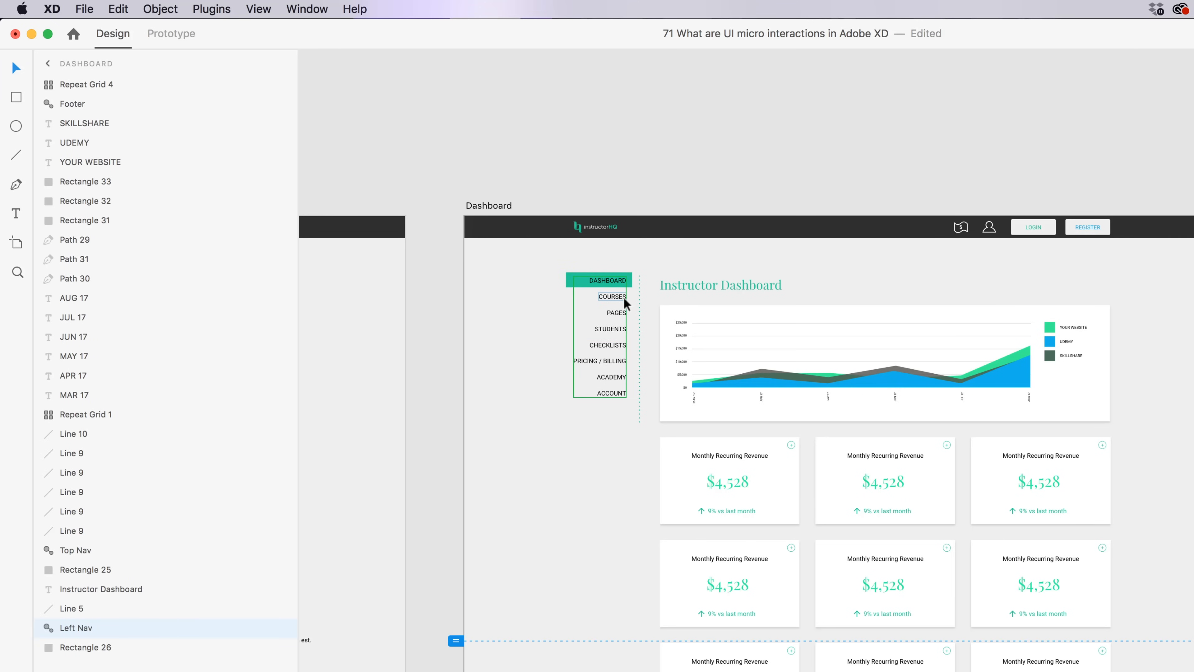
mouse_move(643, 293)
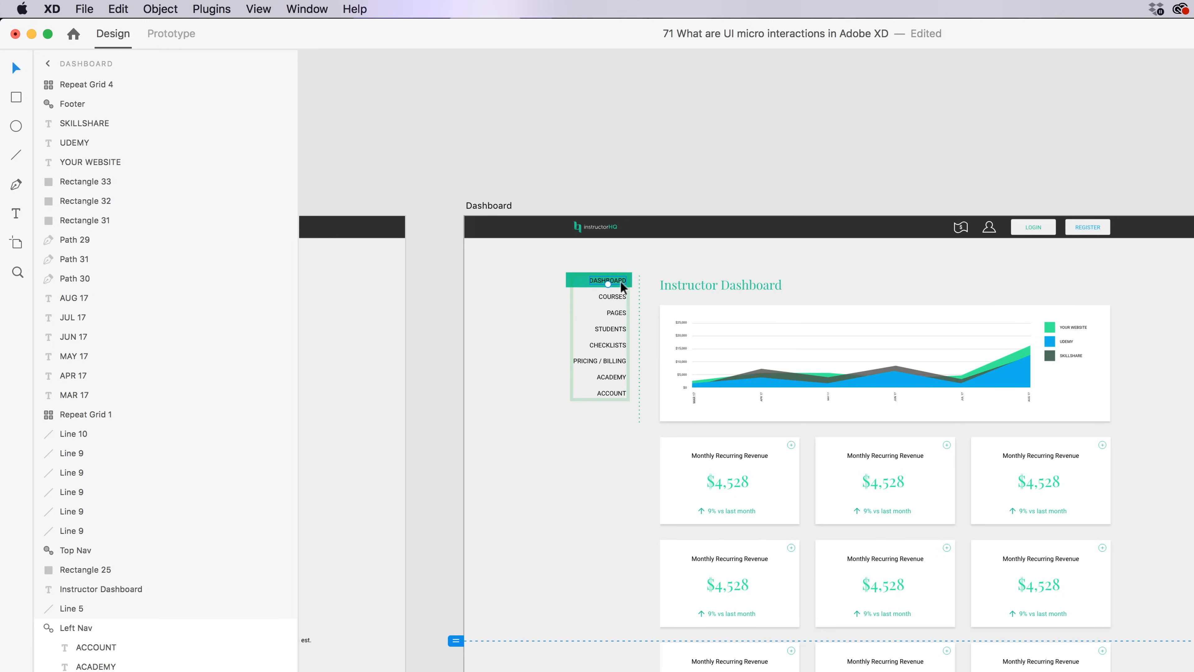
click(170, 34)
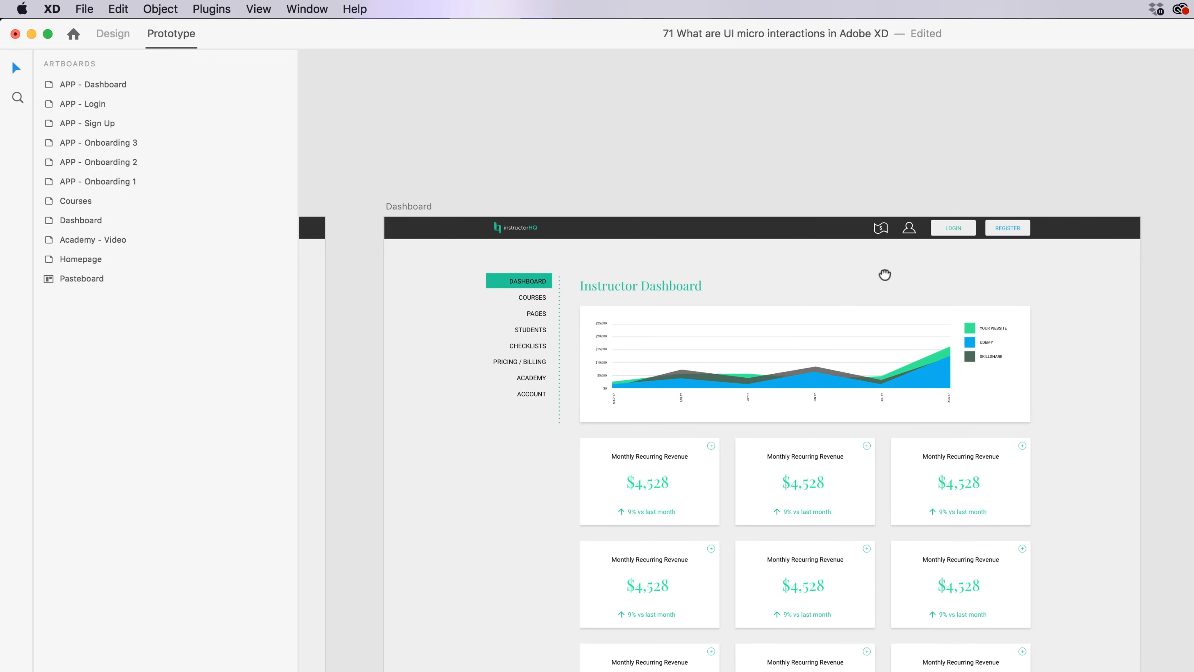
Step: Select the Dashboard's COURSES item and bring up its link settings for Auto-Animate to Courses
click(532, 298)
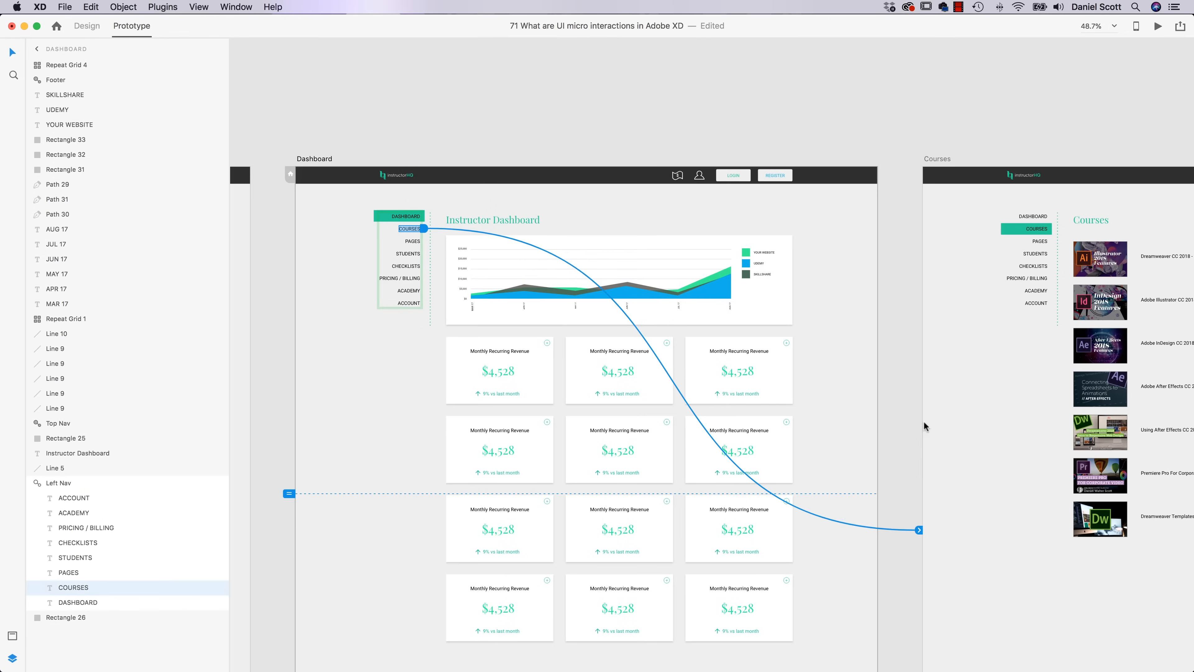
click(919, 529)
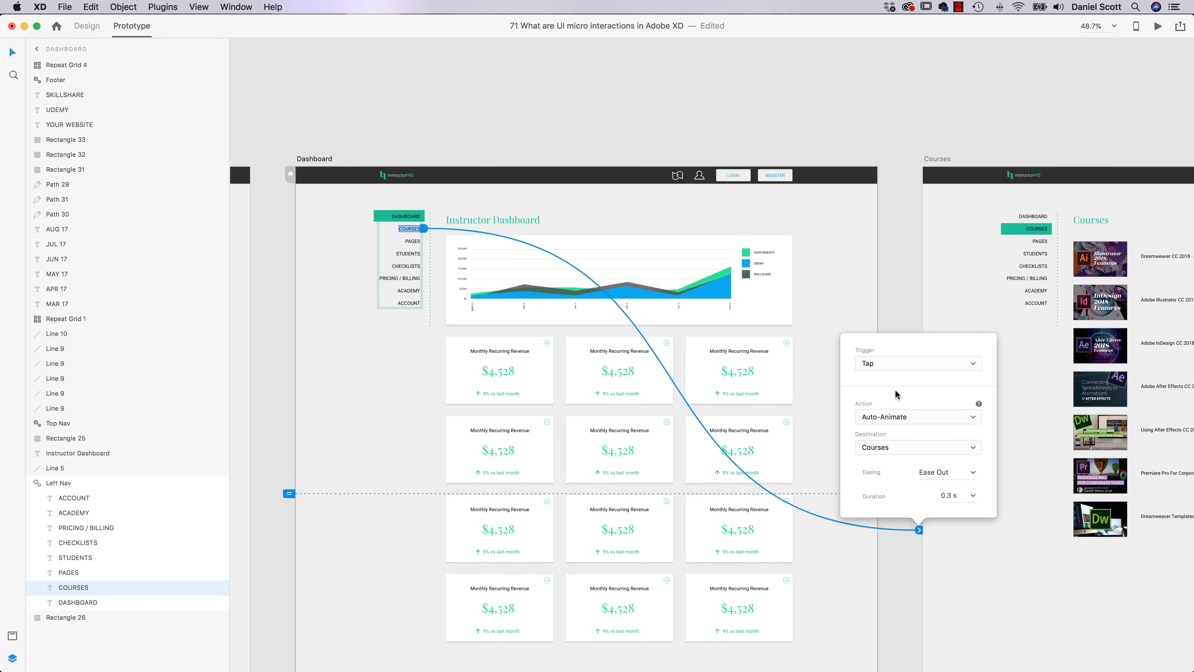
mouse_move(881, 420)
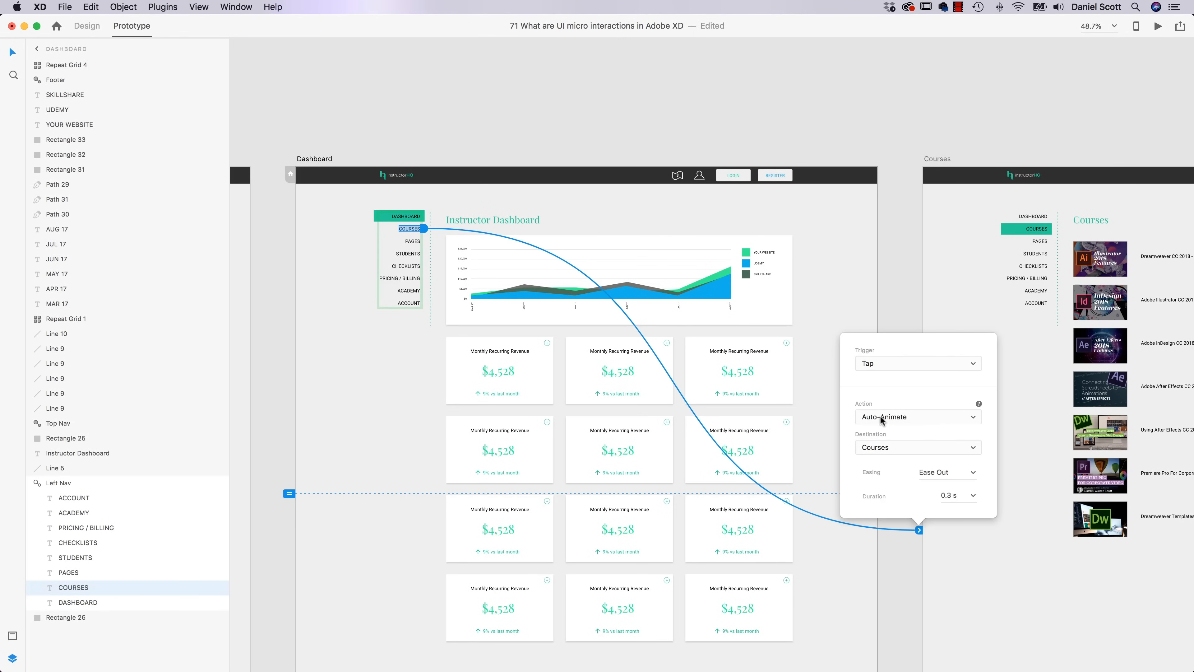
mouse_move(883, 451)
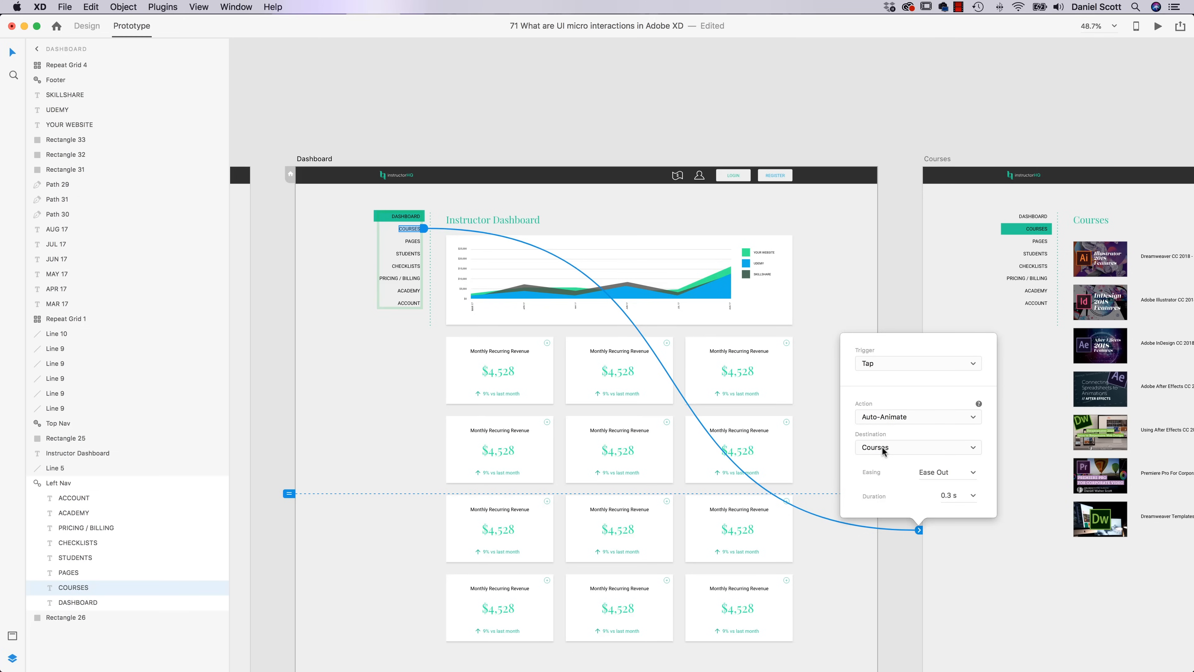
mouse_move(889, 315)
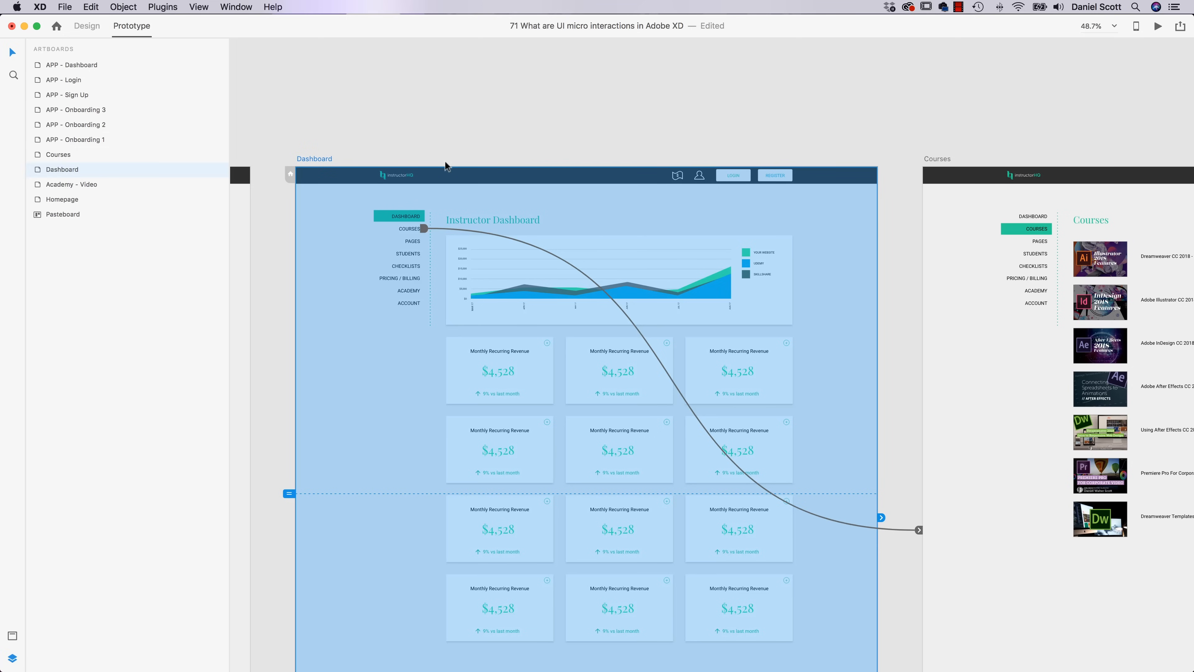
click(1156, 24)
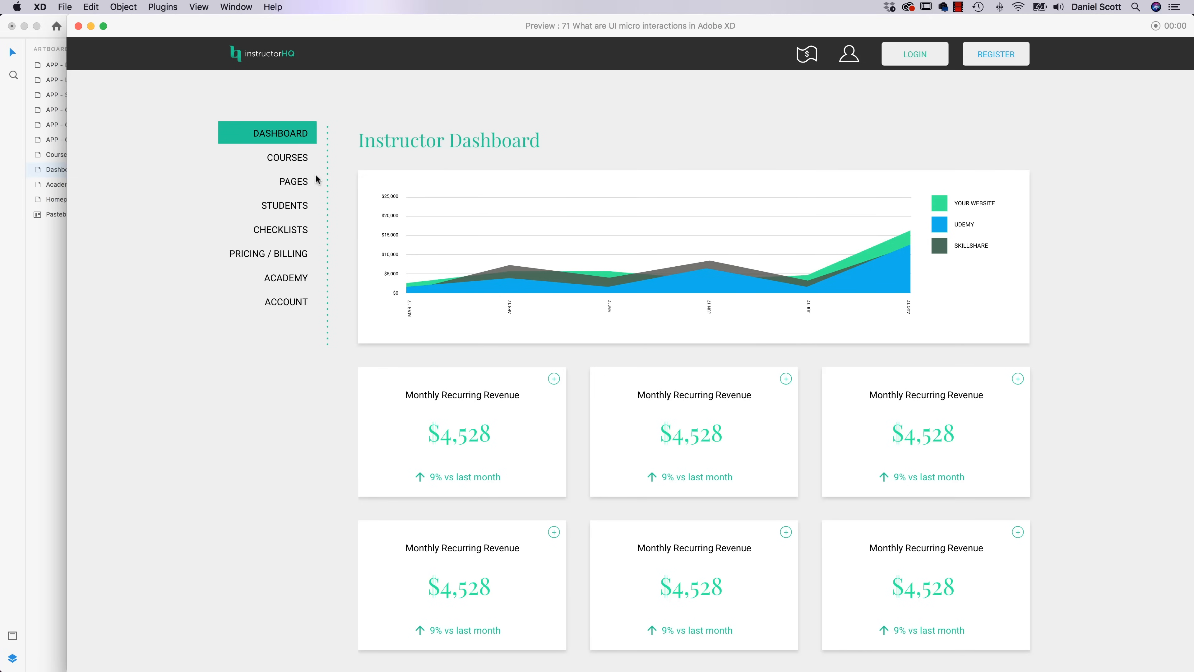
click(288, 157)
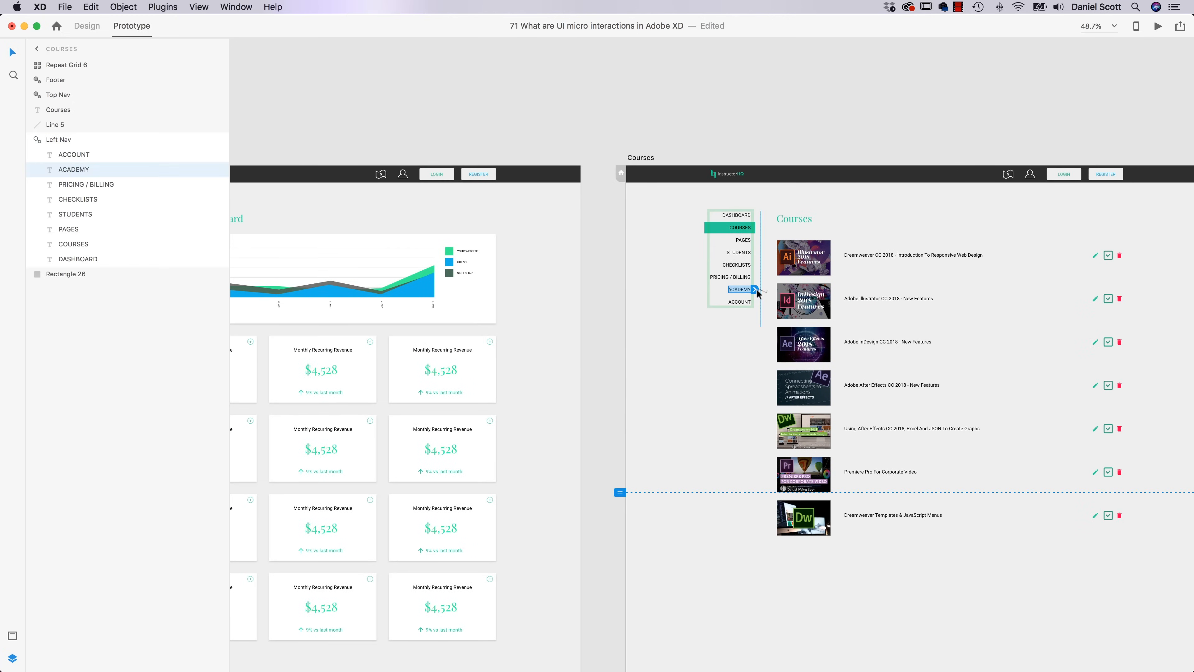
Step: Wire ACADEMY on Courses to Academy - Video, then link DASHBOARD and COURSES on Academy - Video
click(756, 292)
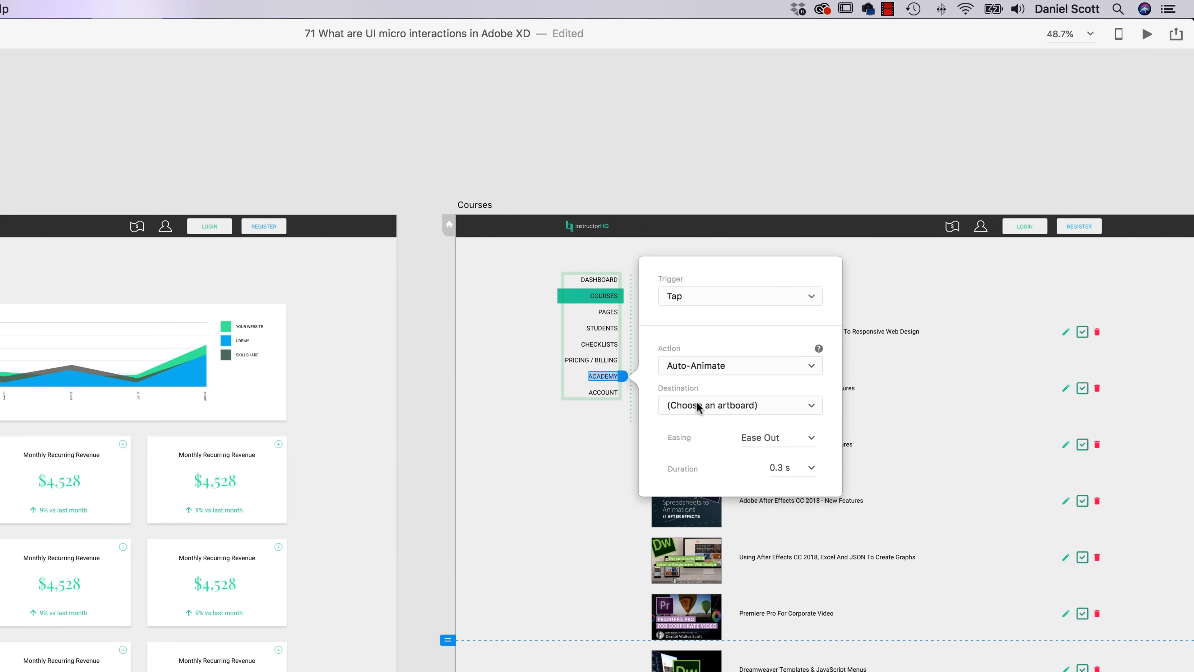
click(738, 404)
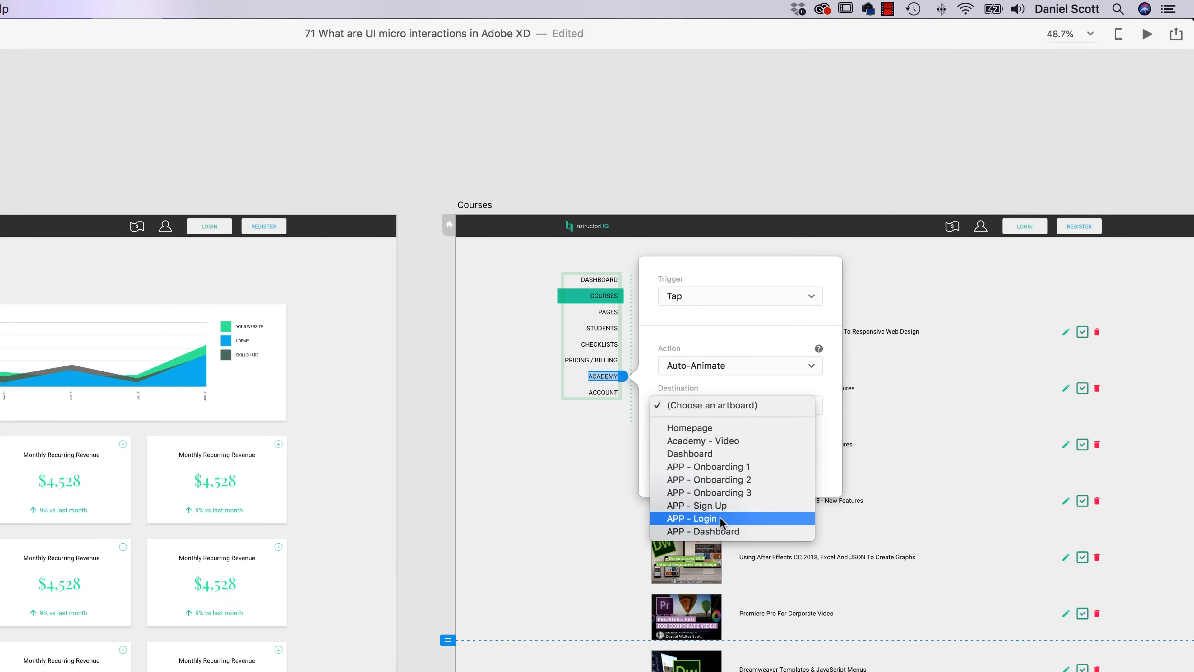
mouse_move(709, 492)
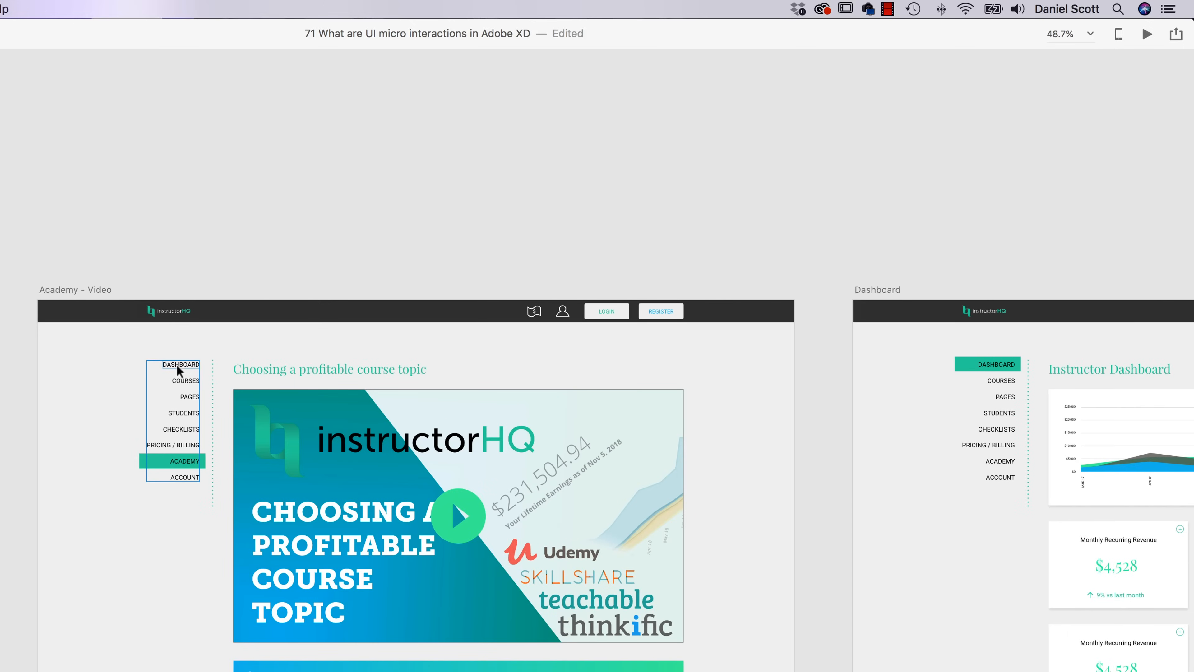
click(180, 363)
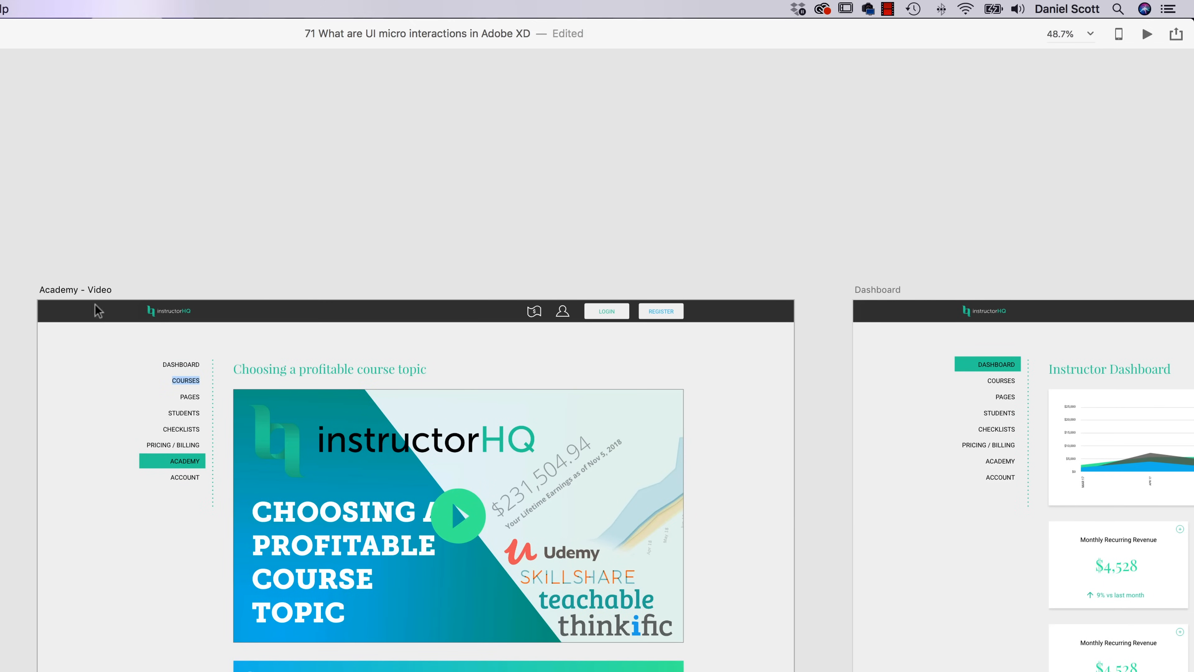
click(320, 409)
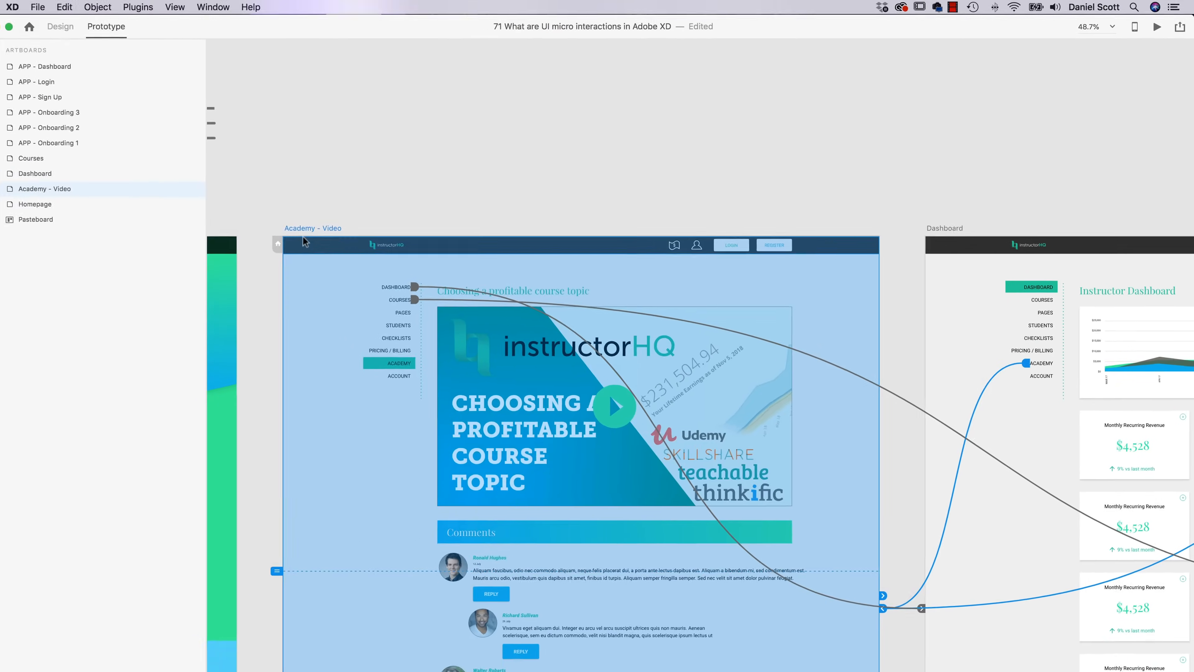
Step: Preview the Academy page and navigate the left nav to Courses, Dashboard and back to Academy
click(1156, 26)
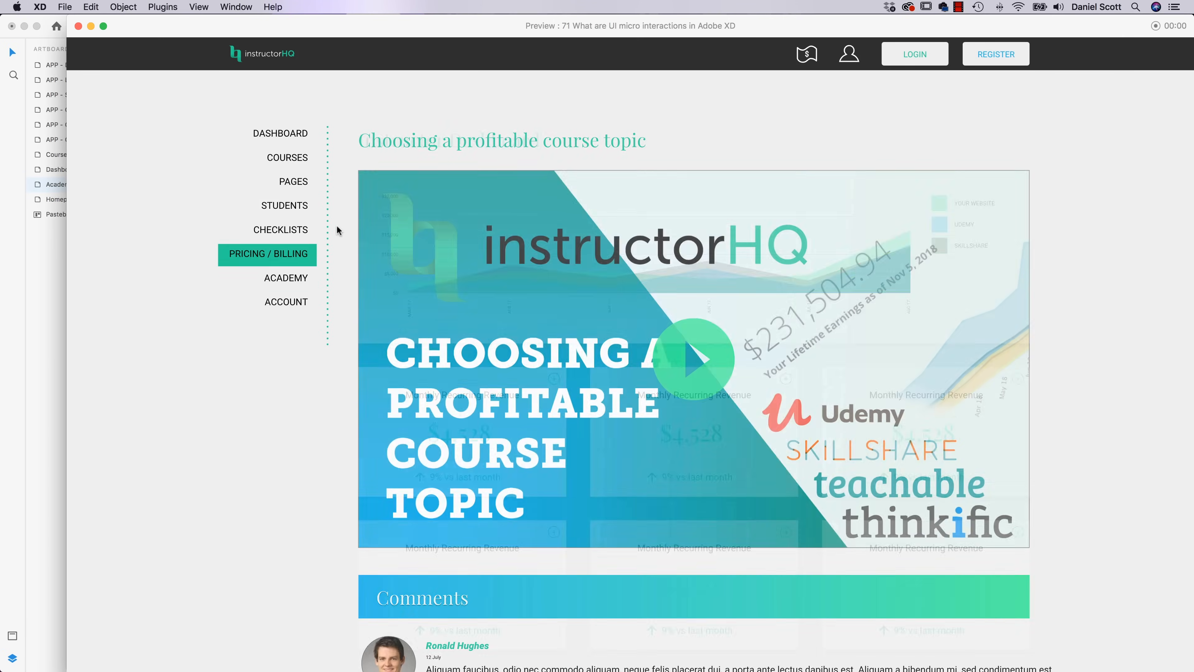
click(287, 158)
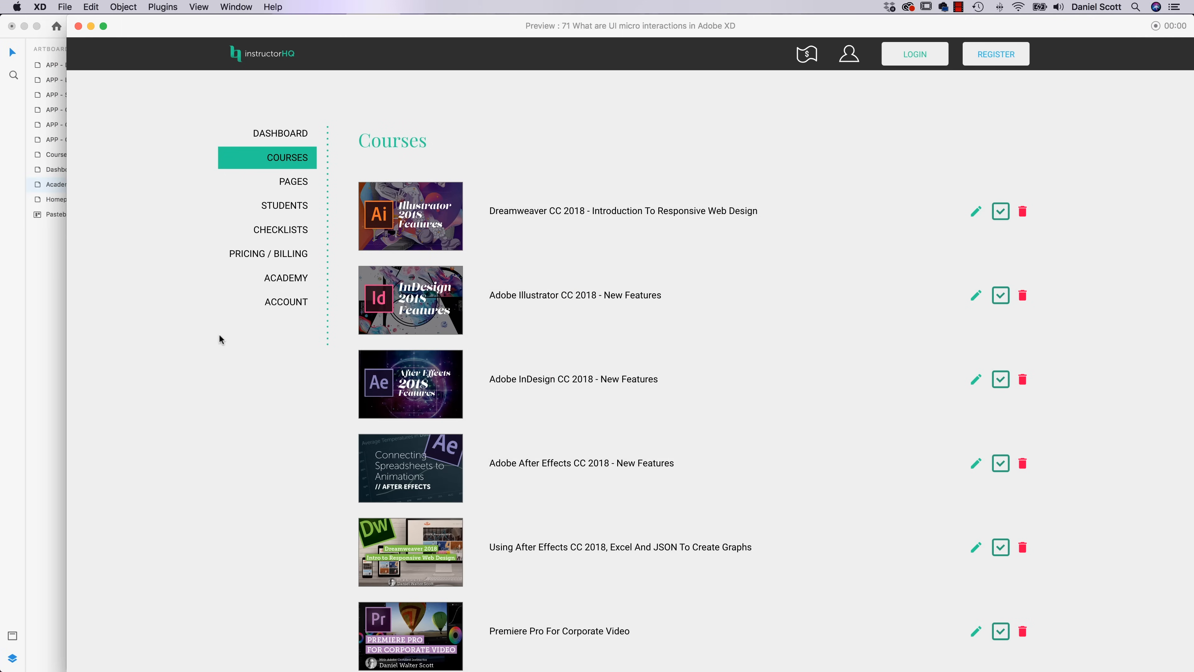
click(280, 132)
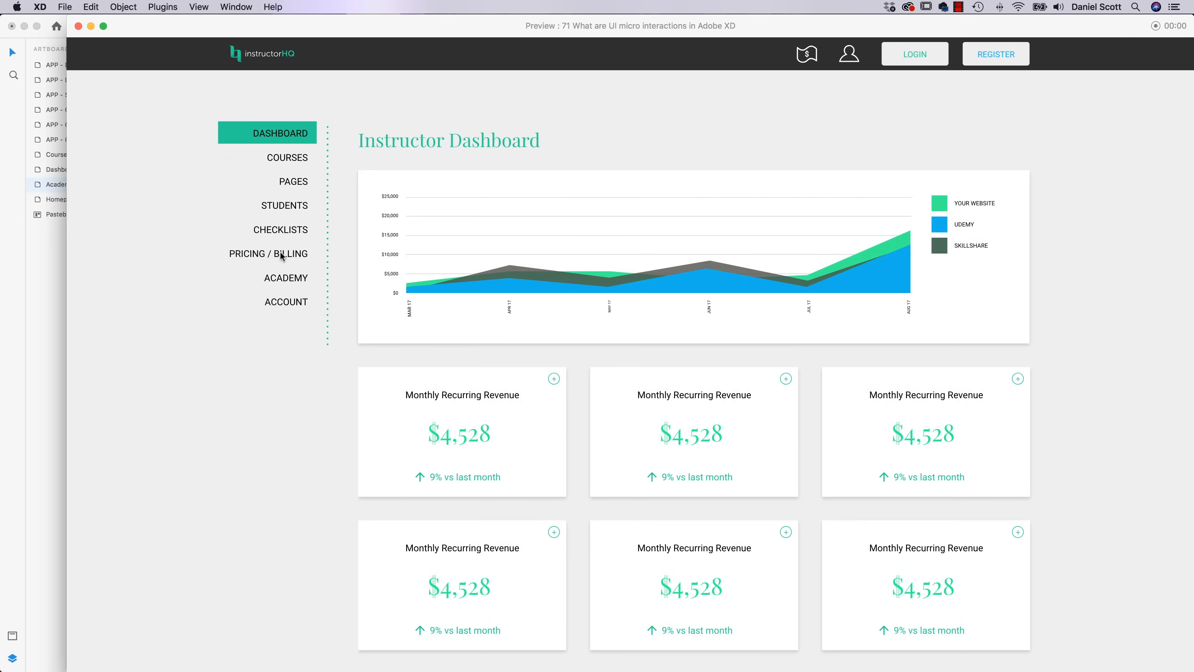
click(285, 277)
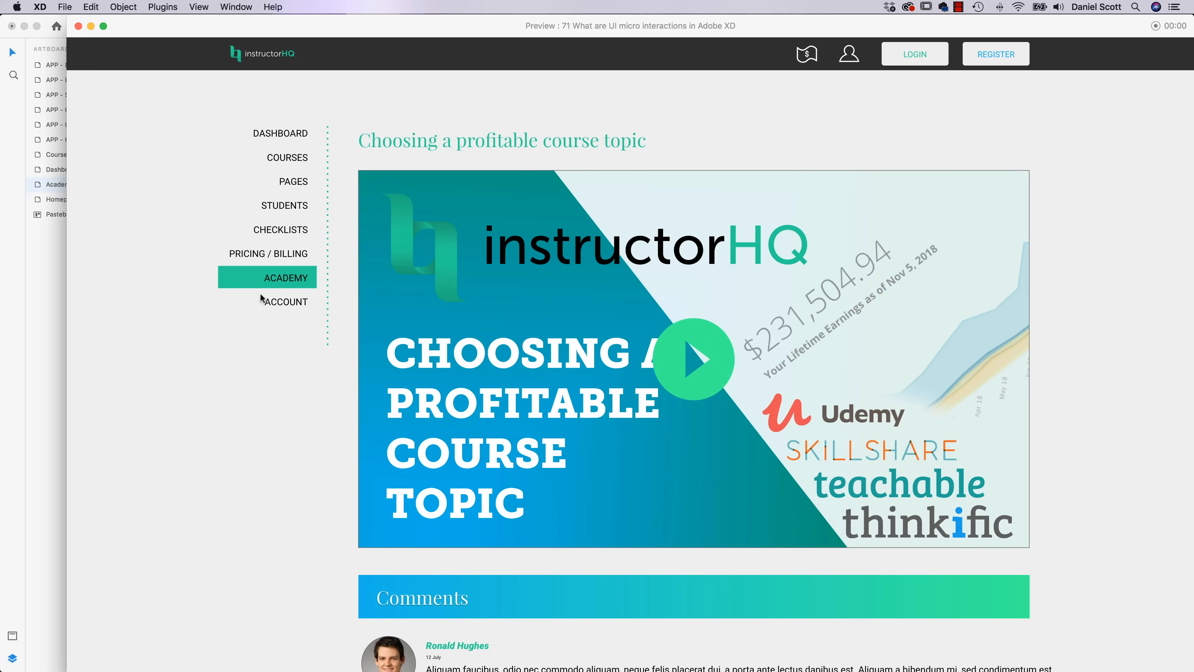
mouse_move(200, 360)
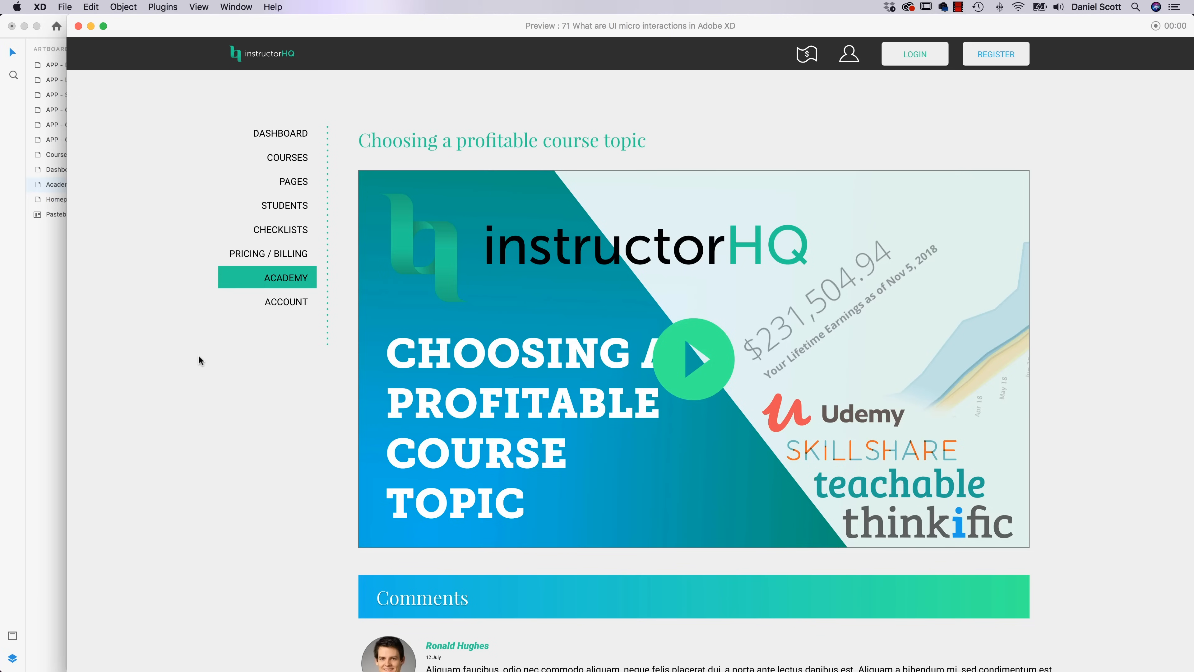
mouse_move(189, 353)
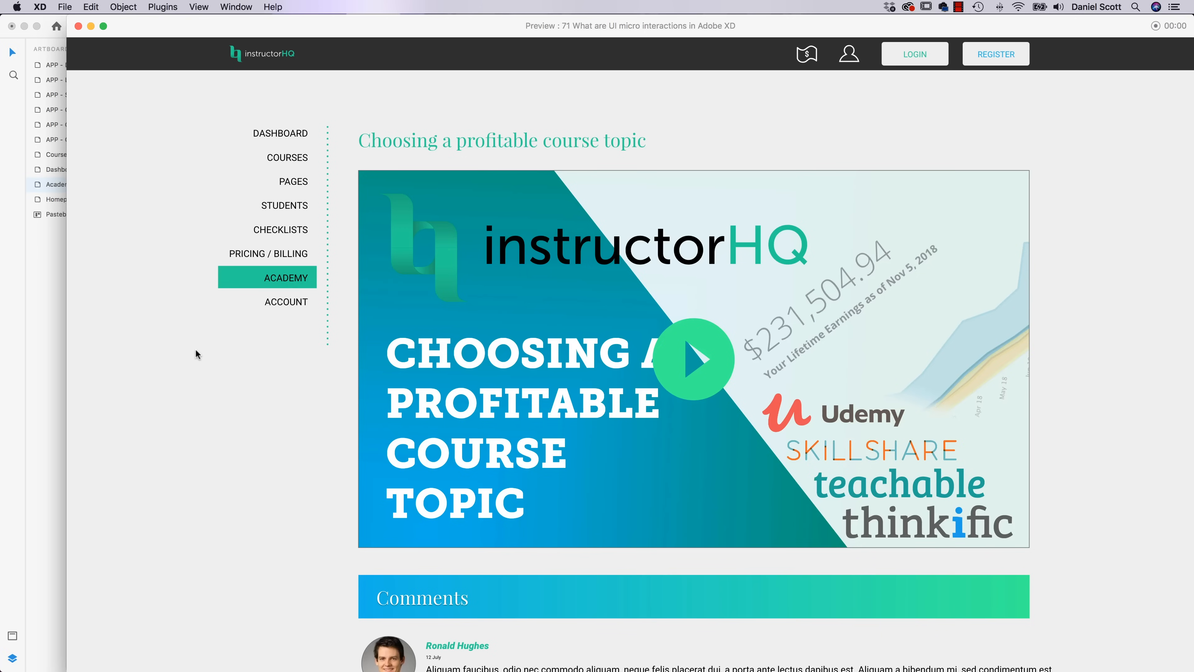
mouse_move(161, 348)
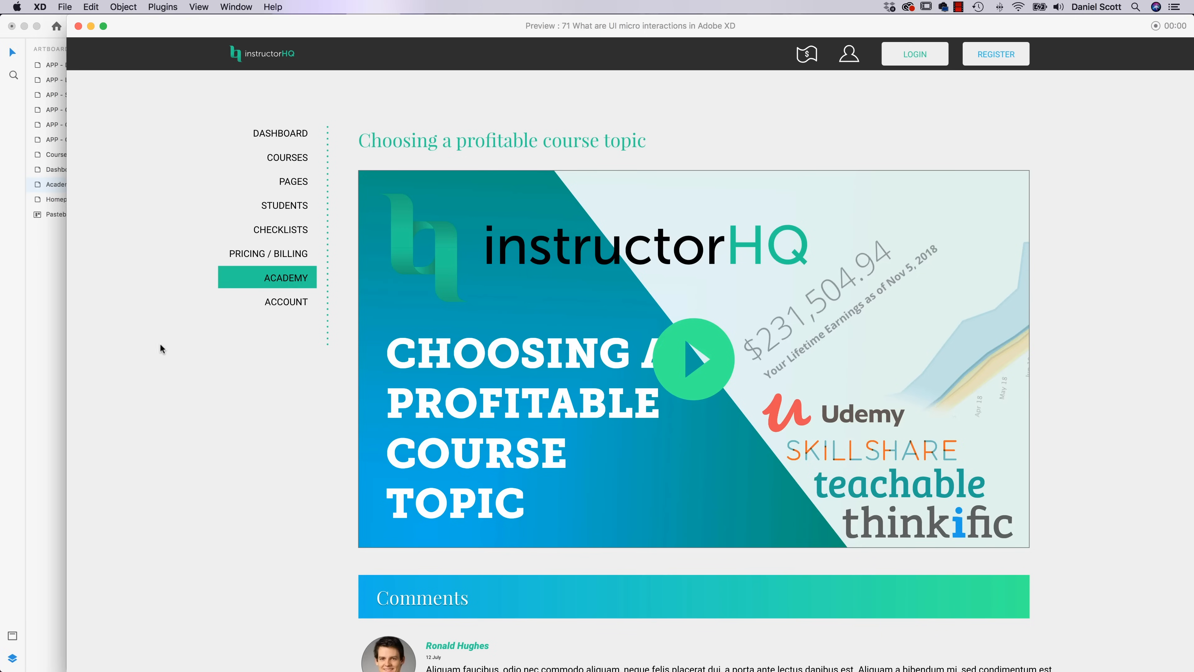